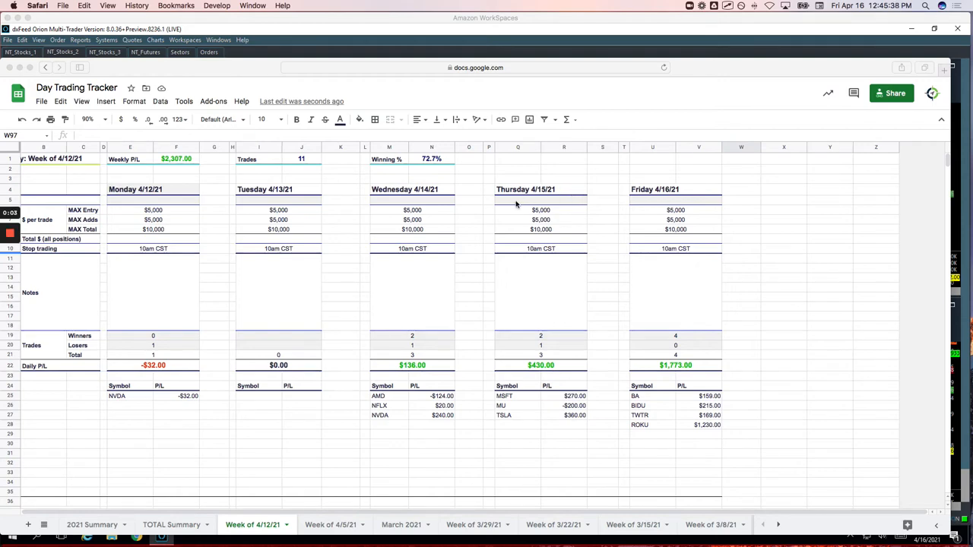
mouse_move(630, 265)
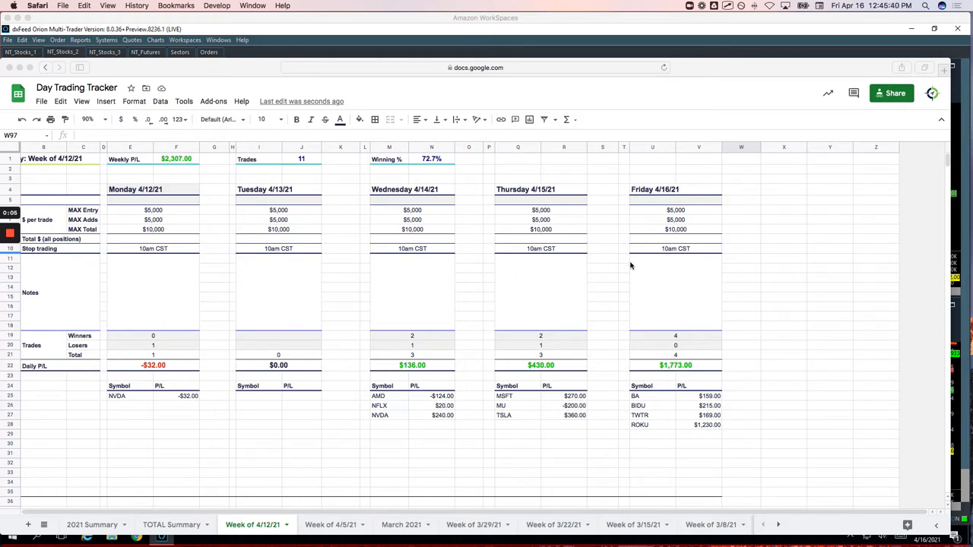
mouse_move(711, 323)
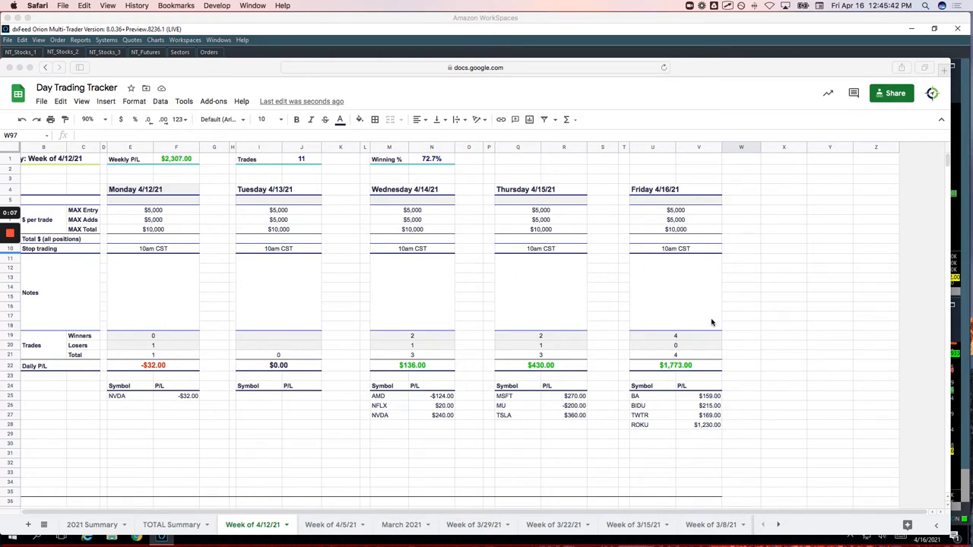
mouse_move(706, 304)
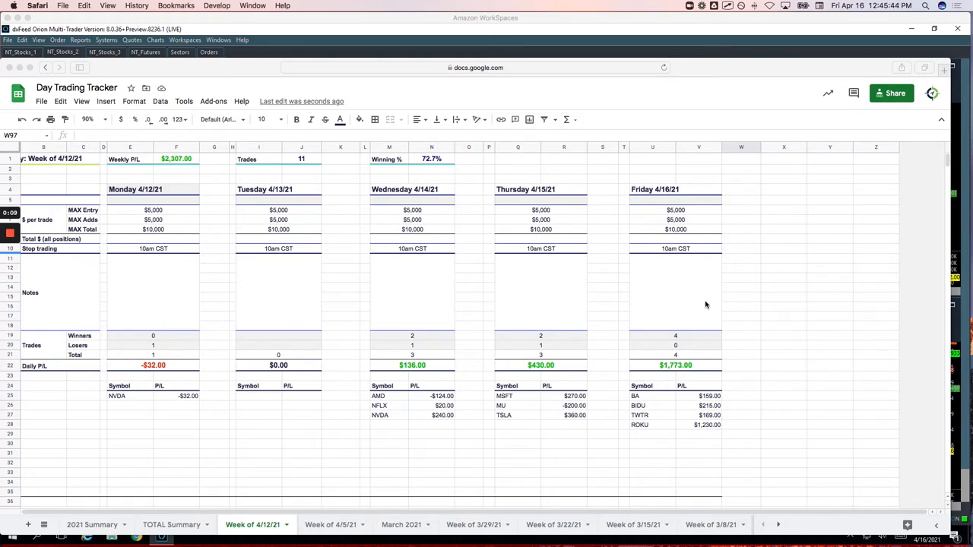
- Scroll the Week of 4/12/21 tab down to Friday 4/16's trades BA, BIDU, TWTR and ROKU
scroll(down, 3)
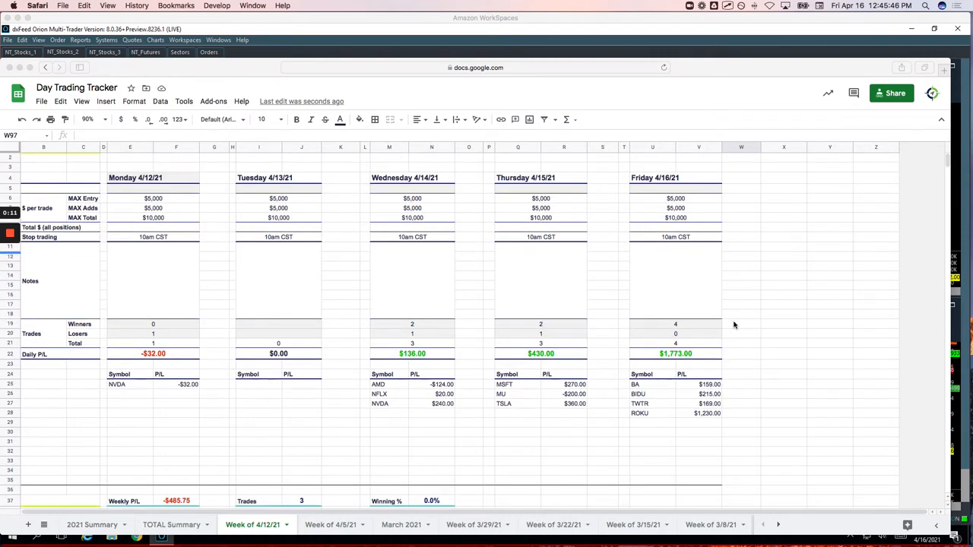
scroll(down, 3)
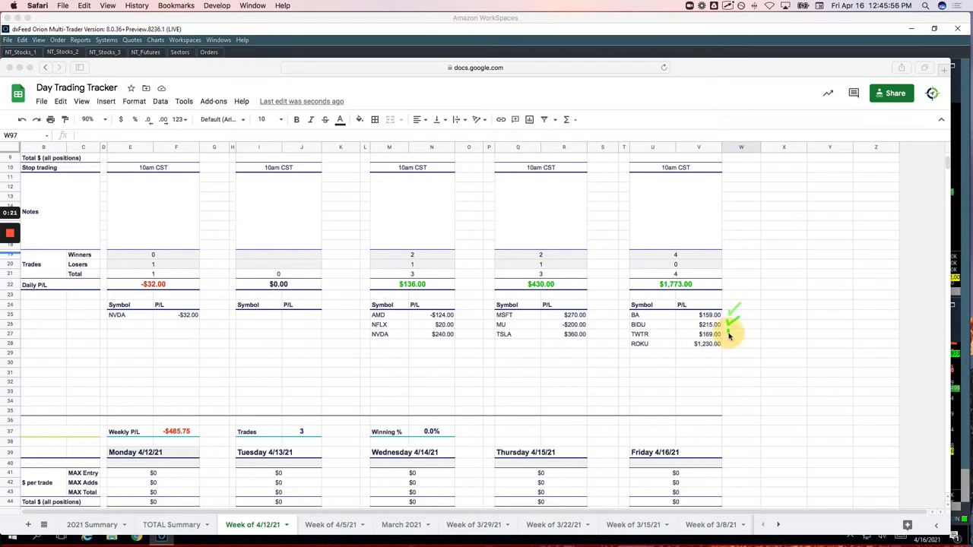
mouse_move(729, 346)
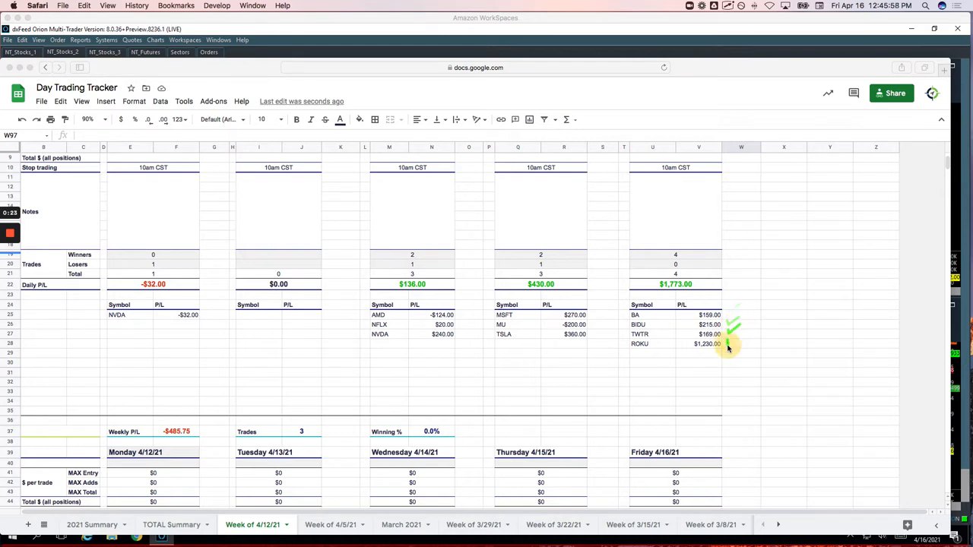
mouse_move(768, 331)
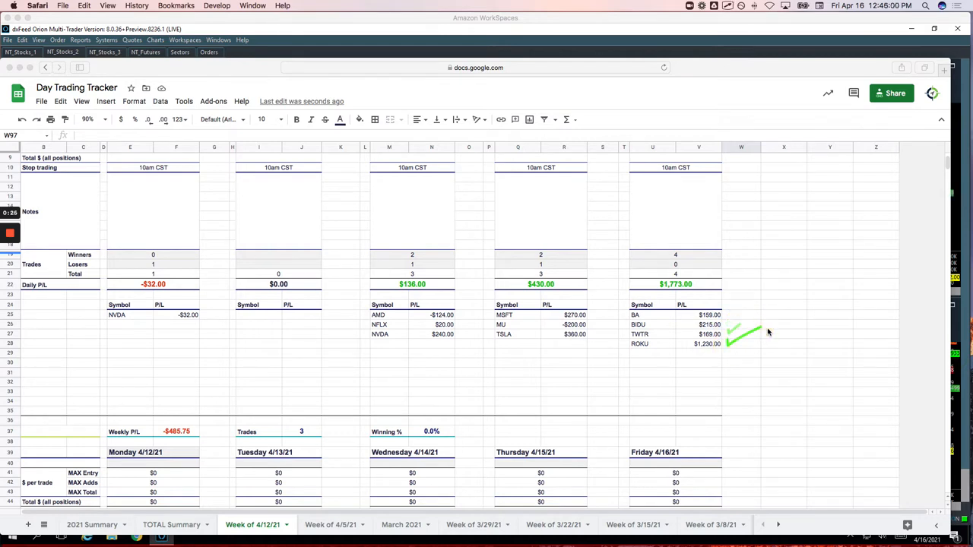
- Scroll down to the lower weekly block with Friday's BYND, MU and PTON trades at -$427.00
scroll(down, 3)
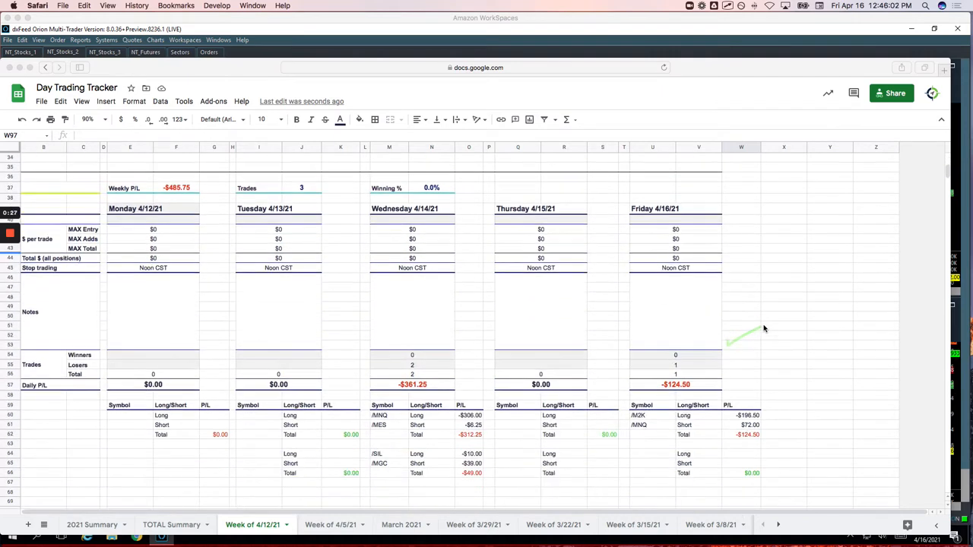
scroll(down, 3)
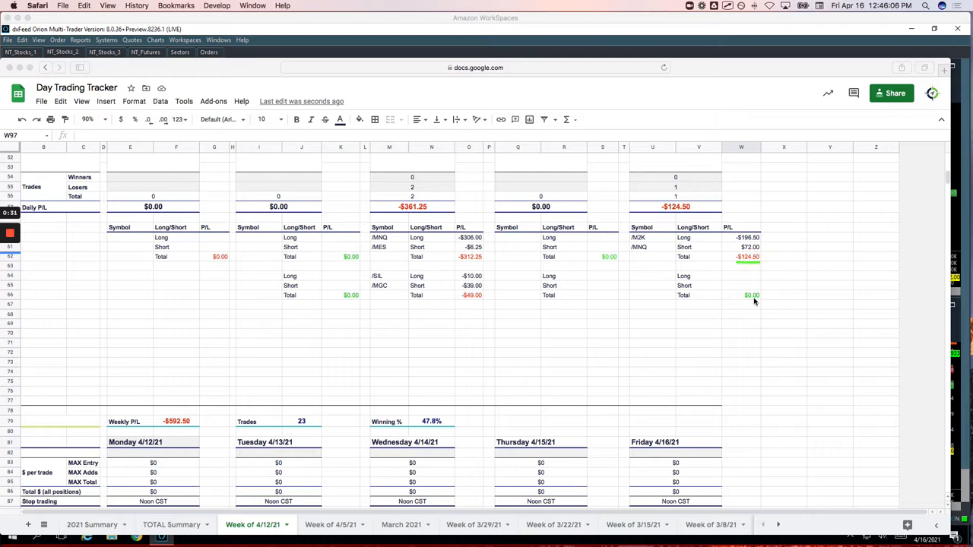
scroll(down, 3)
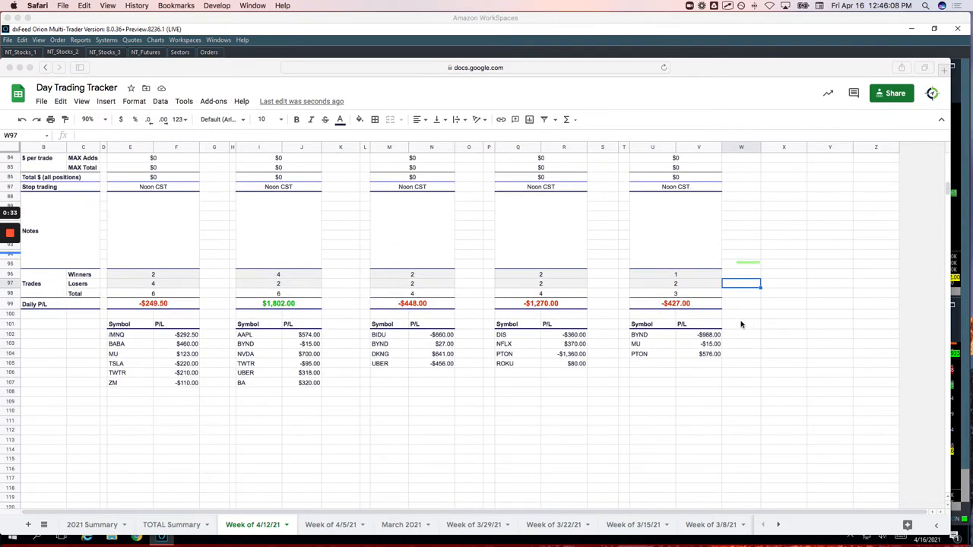
mouse_move(728, 337)
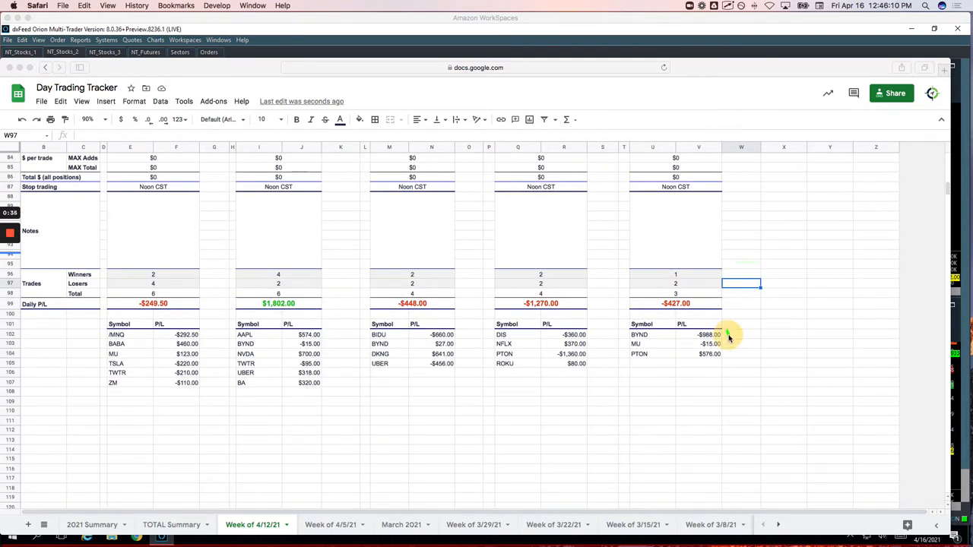
mouse_move(737, 338)
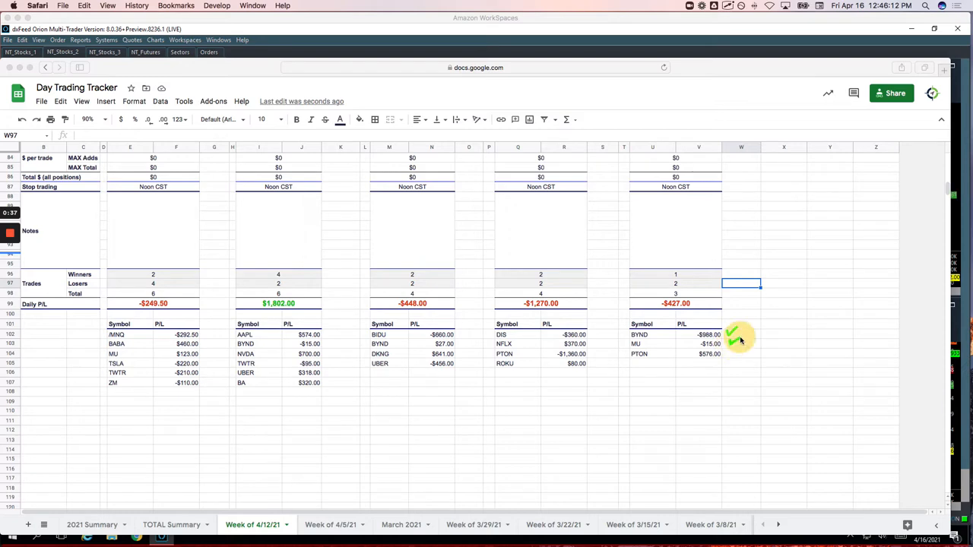
mouse_move(737, 356)
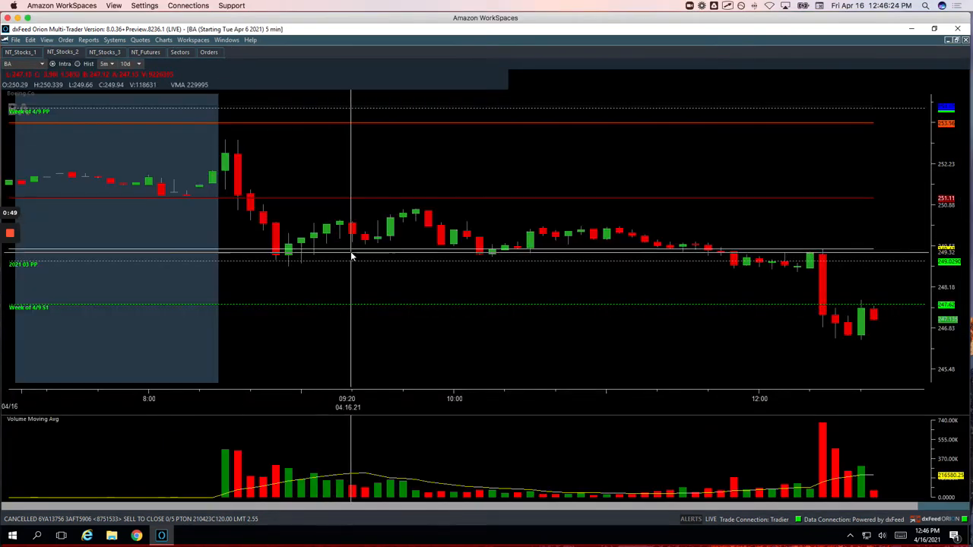
mouse_move(267, 228)
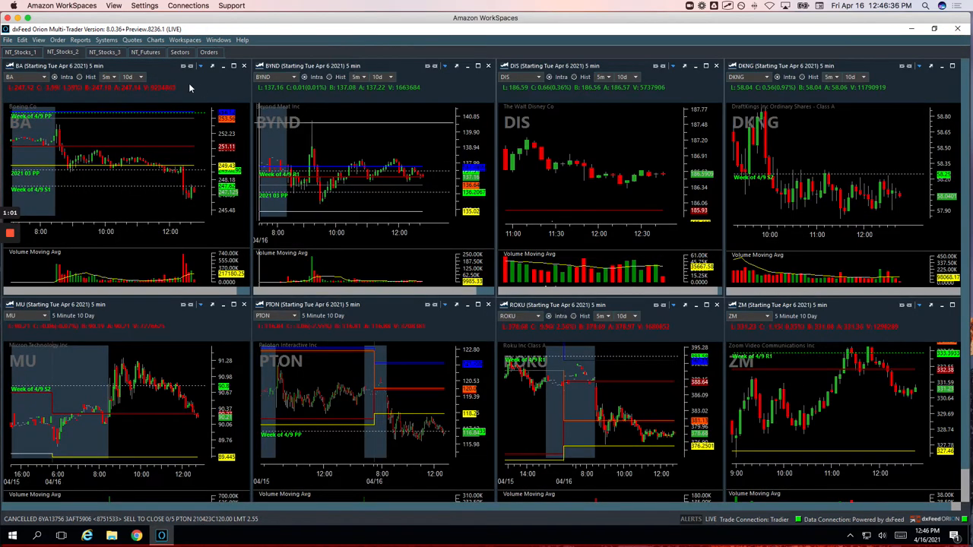
- Maximize the BIDU 5-minute chart from the symbol chart grid
click(105, 52)
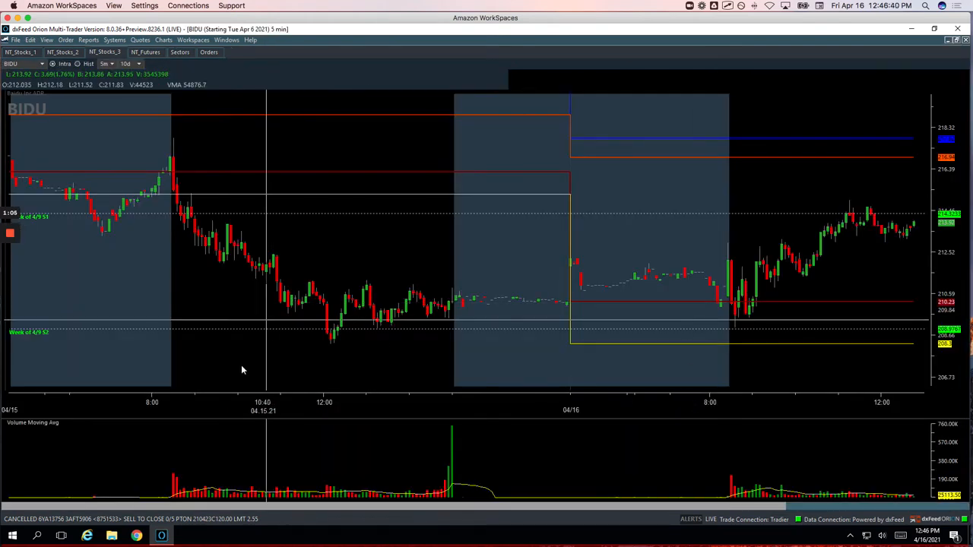
mouse_move(652, 395)
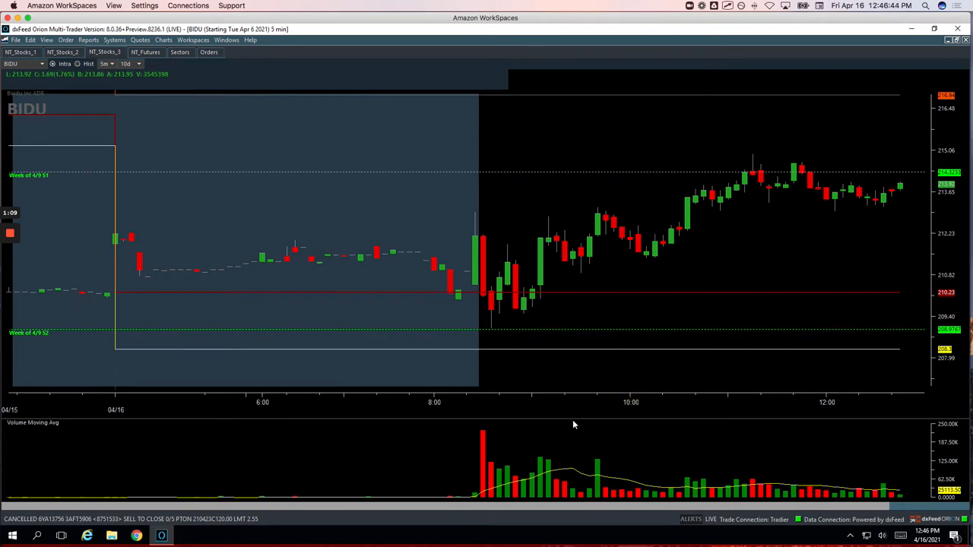
mouse_move(516, 444)
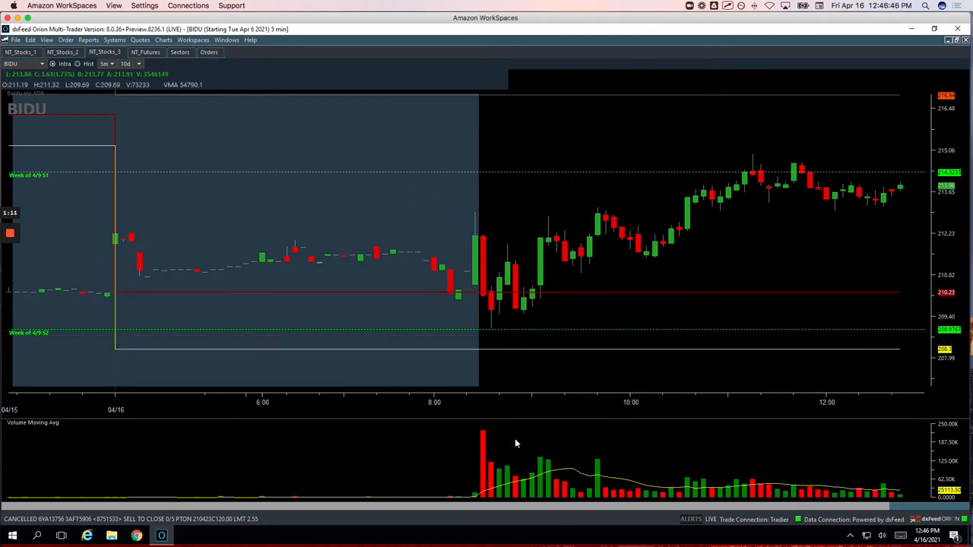
mouse_move(474, 234)
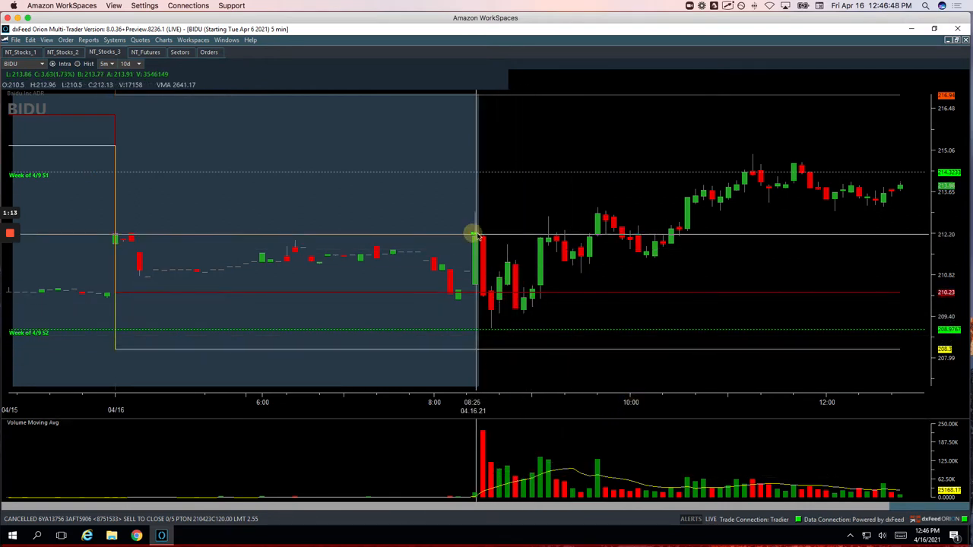
mouse_move(526, 252)
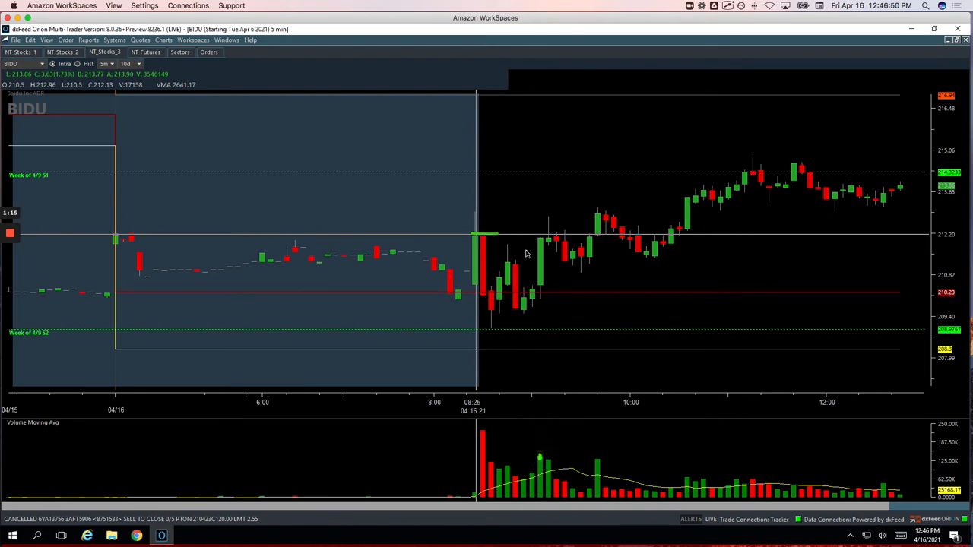
mouse_move(570, 258)
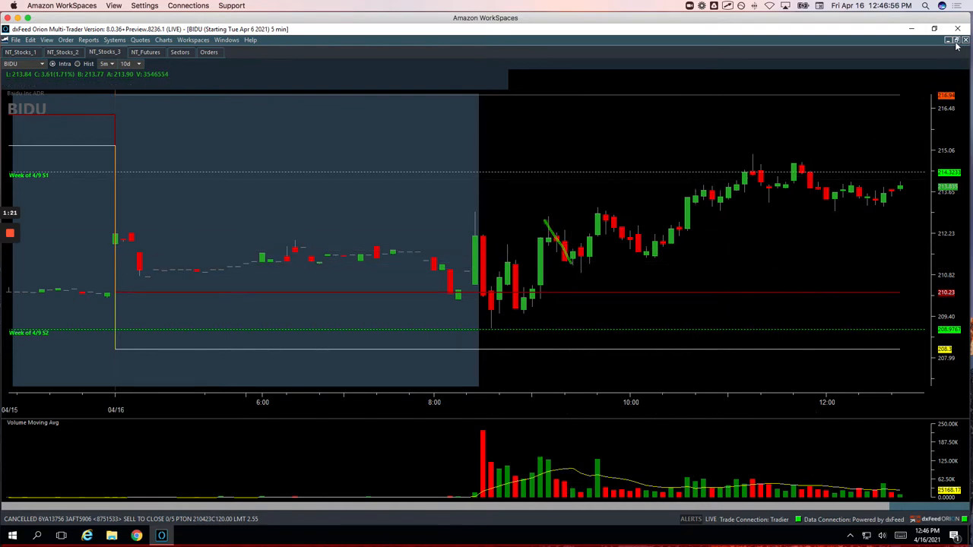
- Maximize the TWTR 5-minute chart for the 4/16 session
click(949, 40)
text(TWTR)
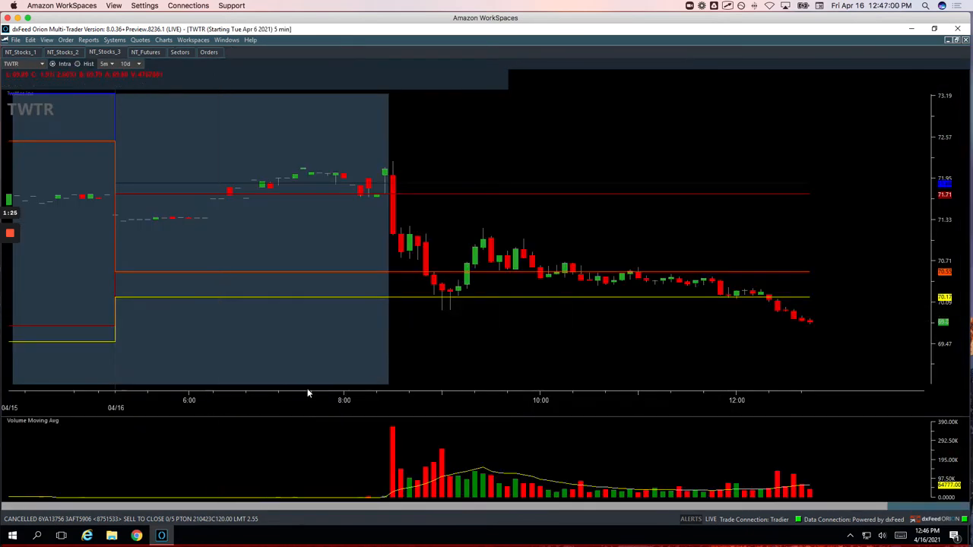
mouse_move(423, 304)
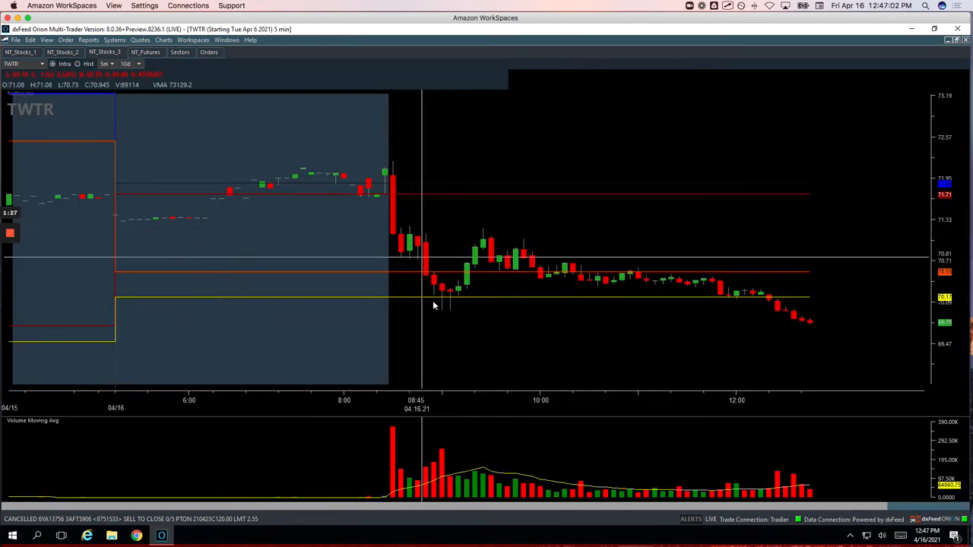
mouse_move(442, 303)
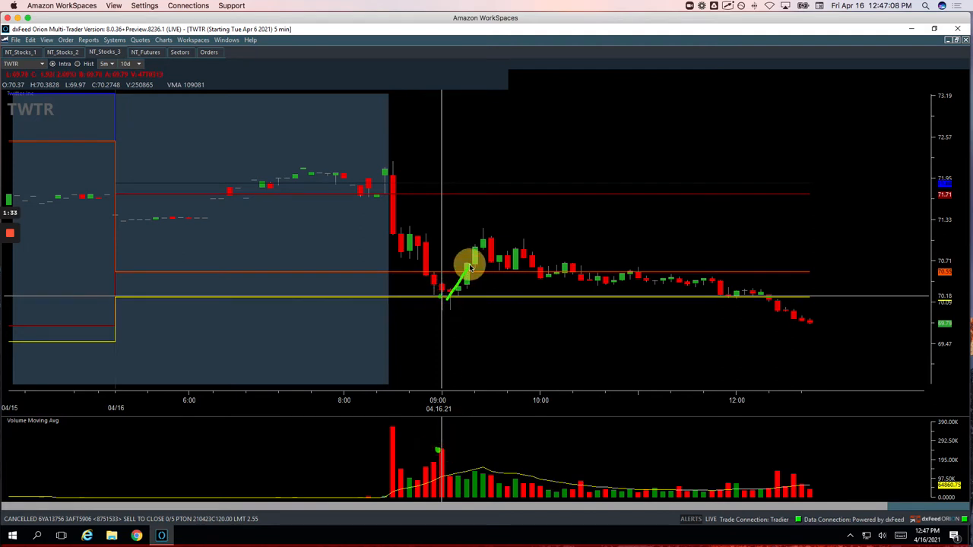
mouse_move(854, 285)
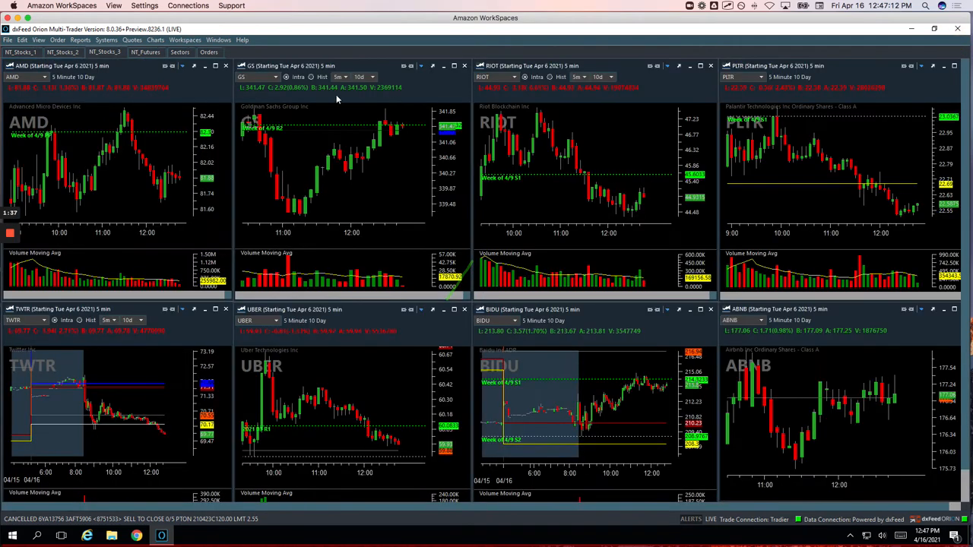
- Maximize the ROKU 5-minute chart from the symbol chart grid
click(62, 52)
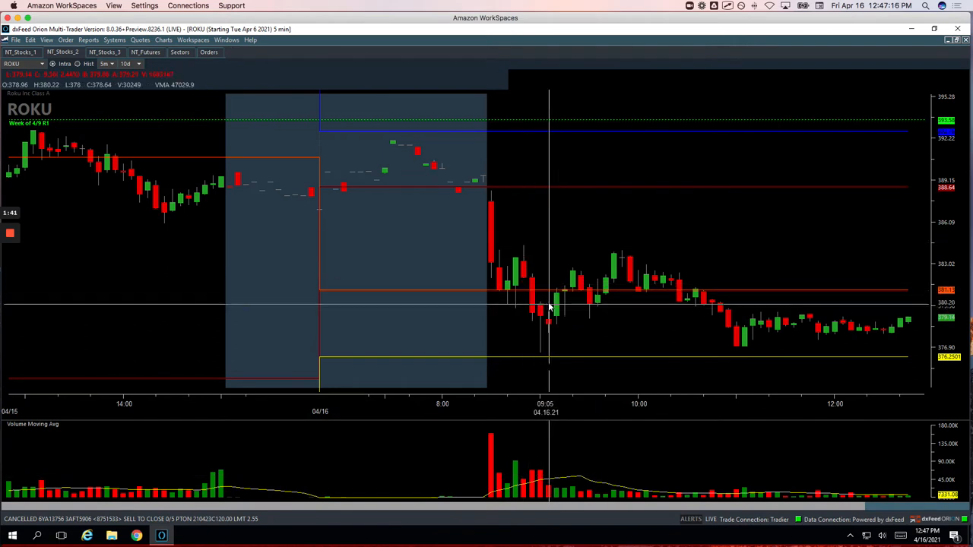
mouse_move(490, 210)
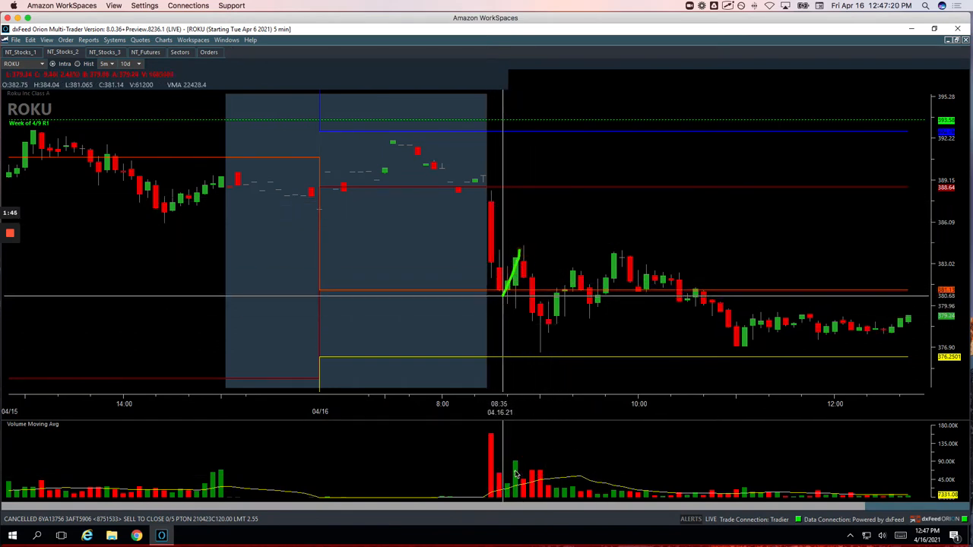
mouse_move(523, 255)
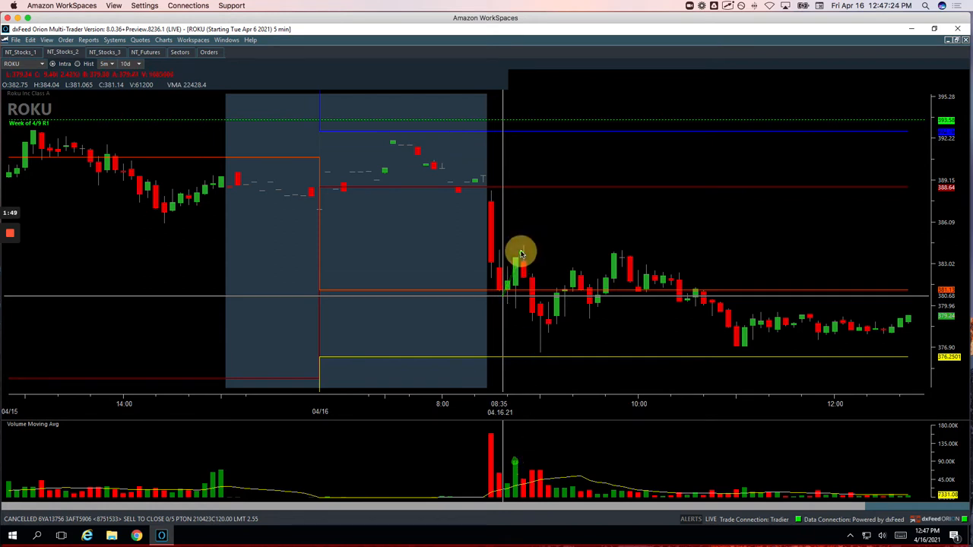
mouse_move(525, 280)
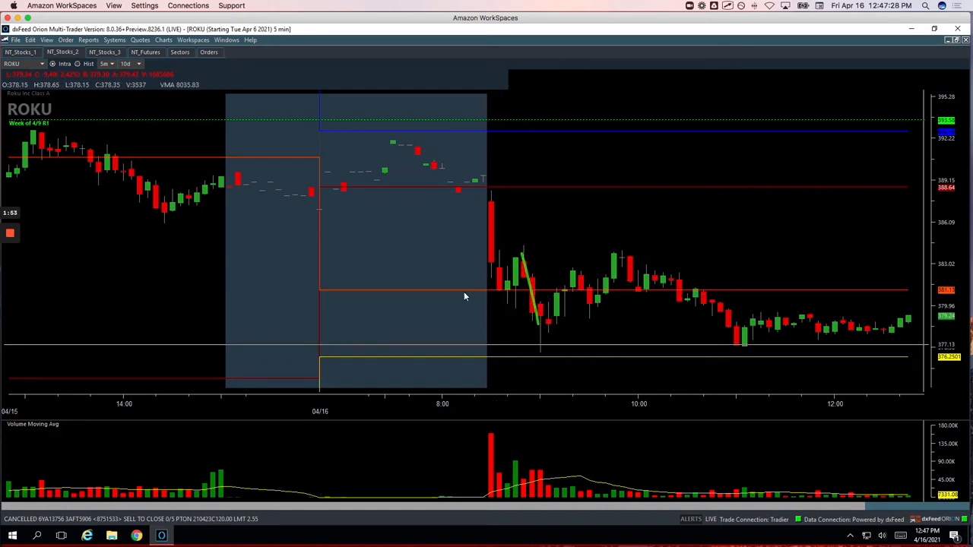
mouse_move(620, 261)
text(BYND)
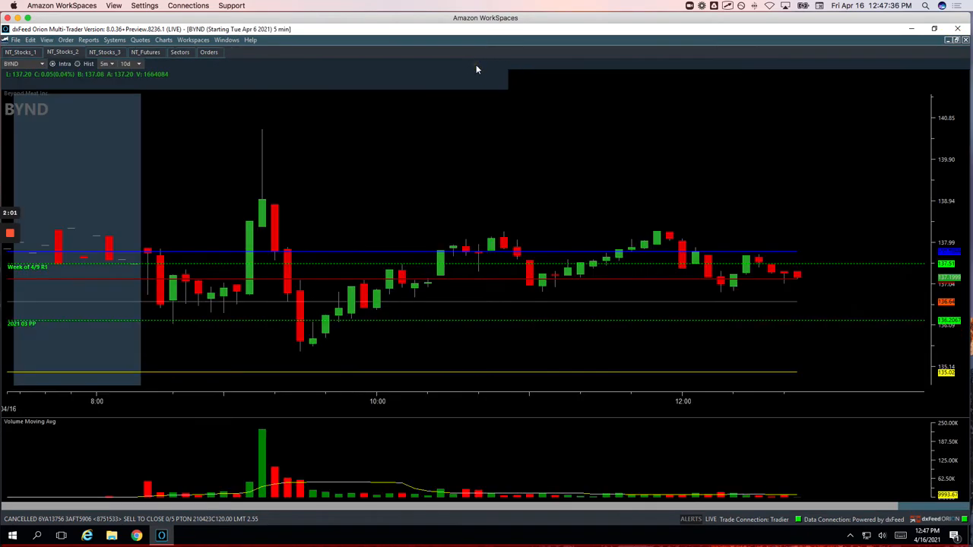
mouse_move(273, 362)
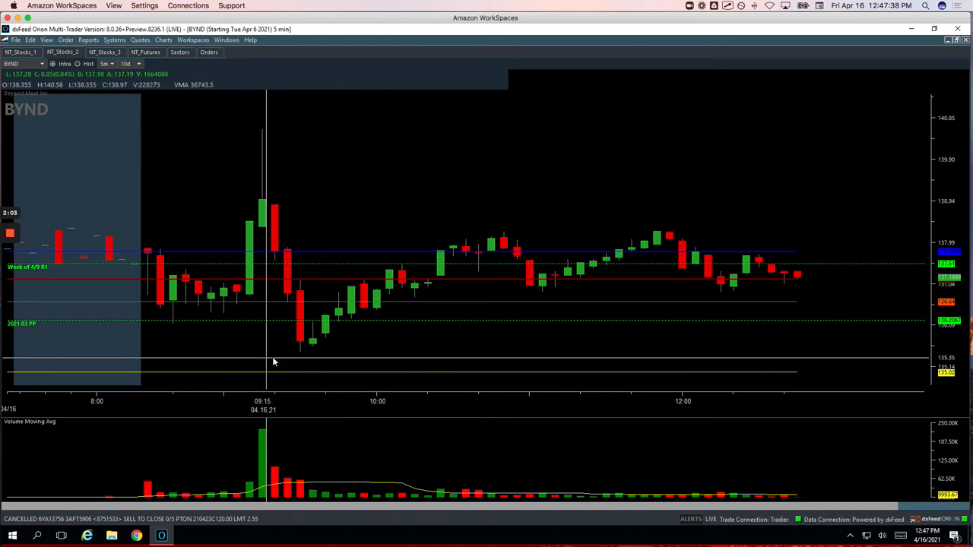
mouse_move(304, 361)
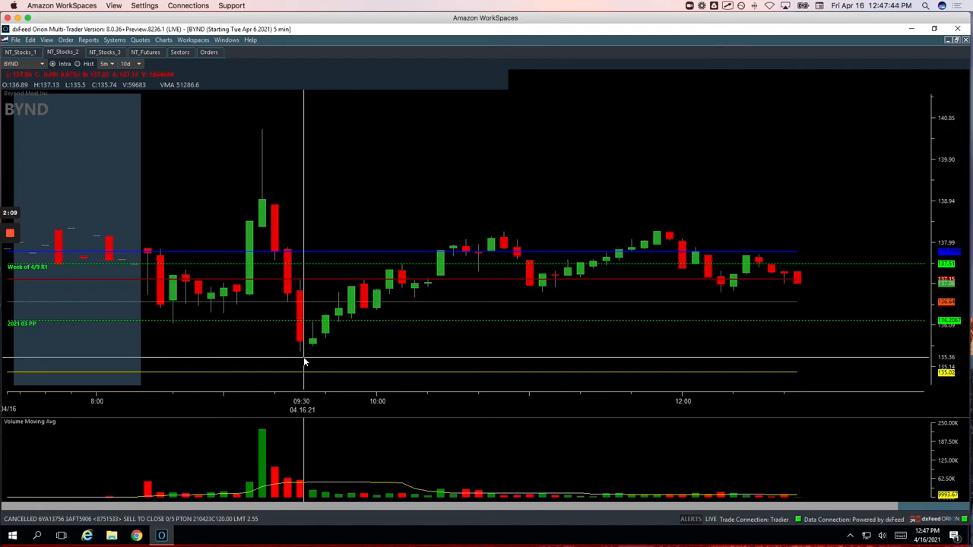
mouse_move(295, 253)
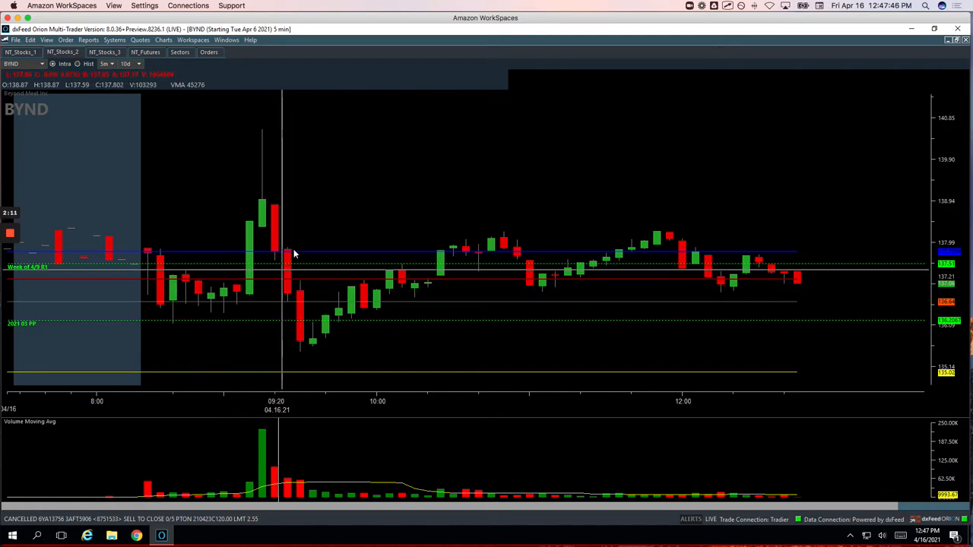
mouse_move(280, 252)
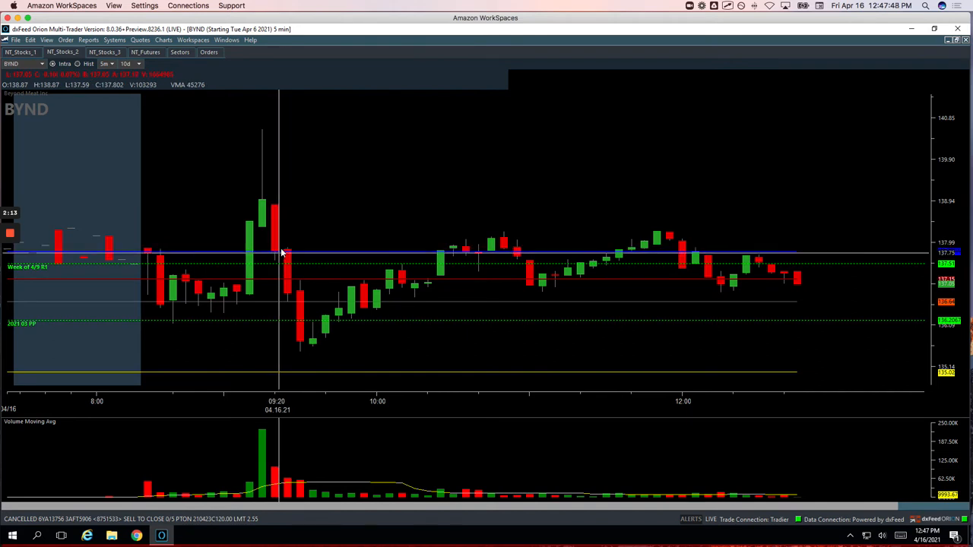
mouse_move(265, 436)
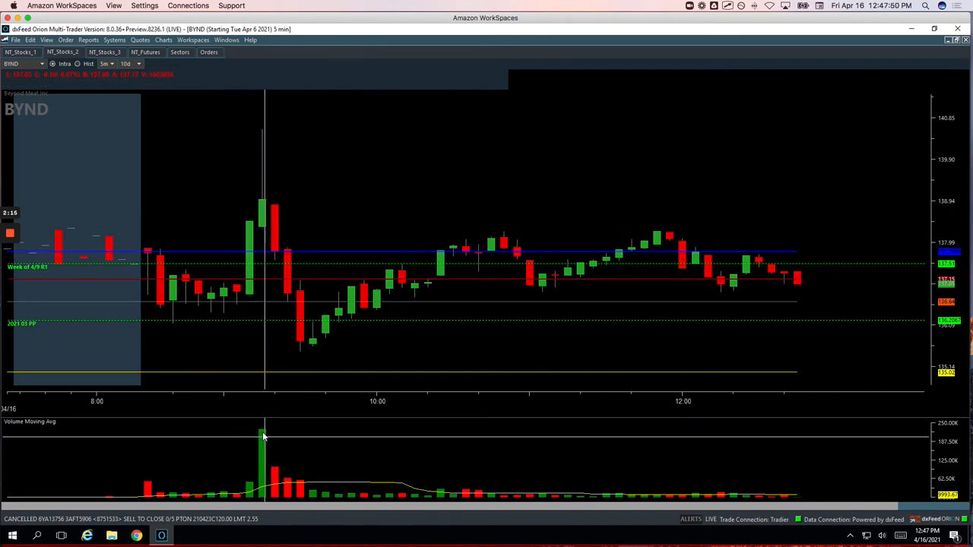
mouse_move(261, 210)
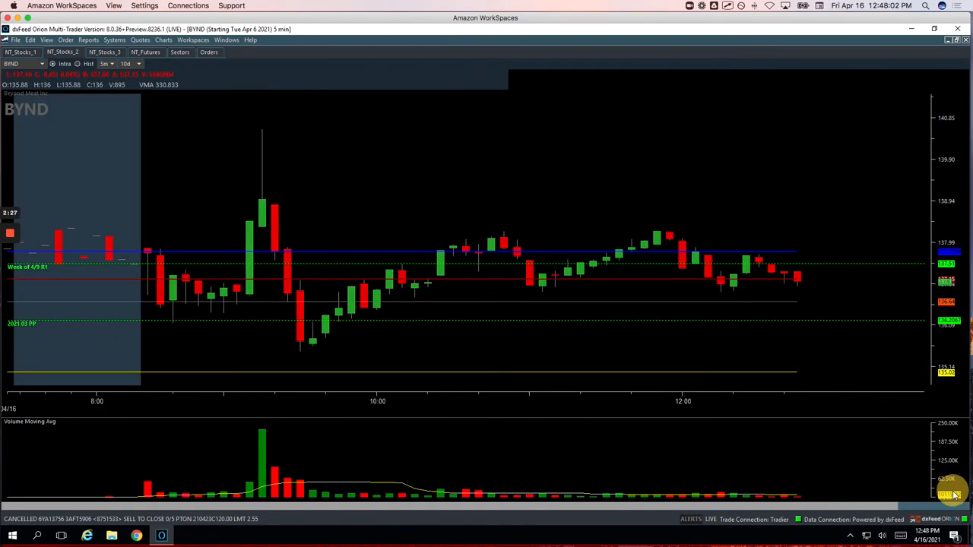
mouse_move(261, 191)
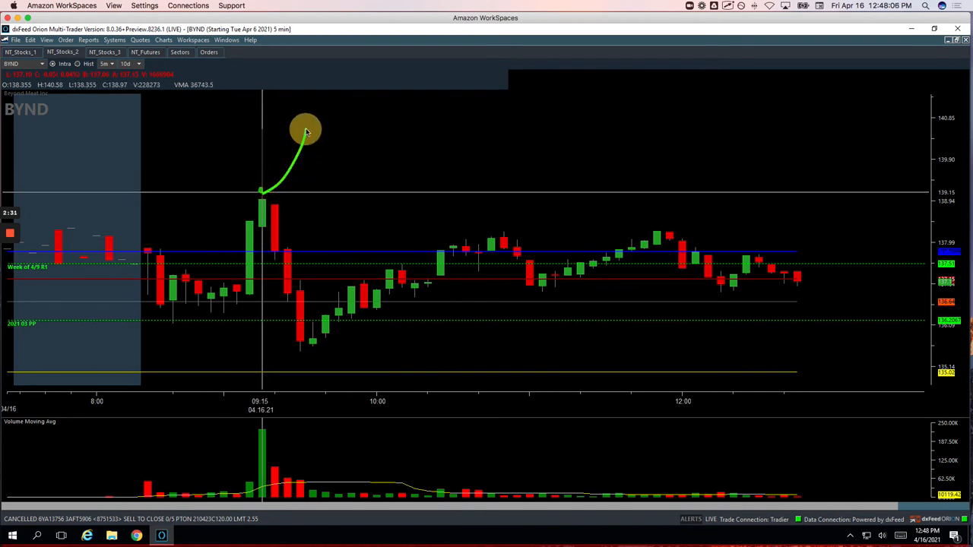
mouse_move(262, 159)
text(MU)
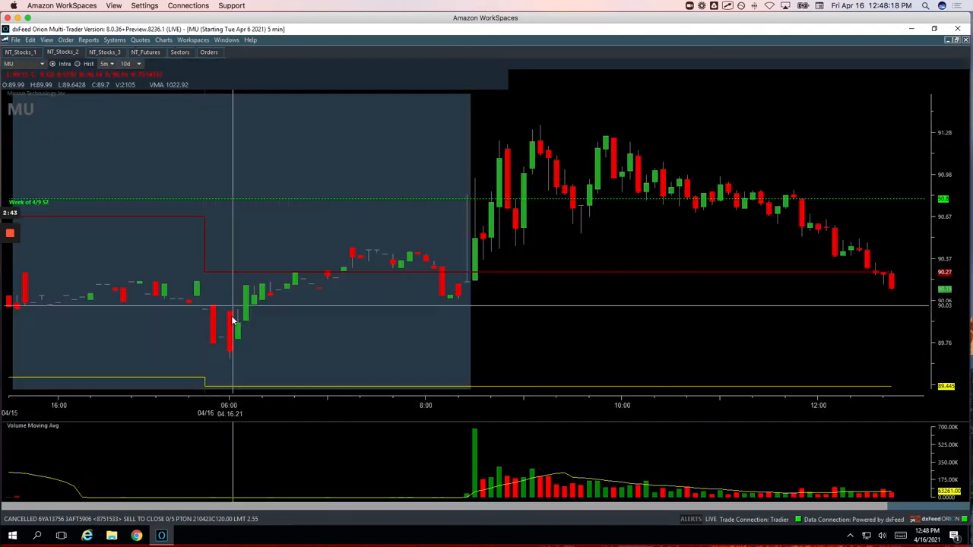
mouse_move(524, 152)
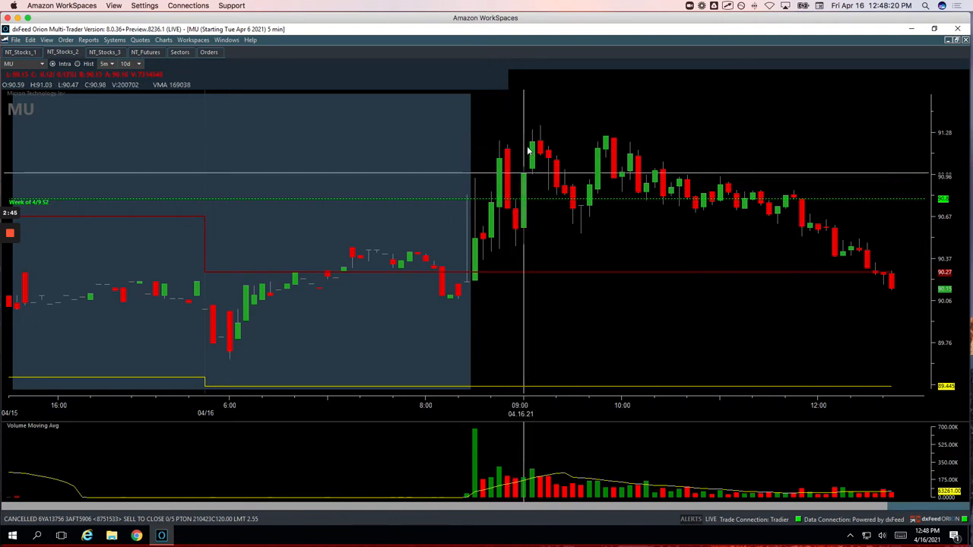
mouse_move(565, 198)
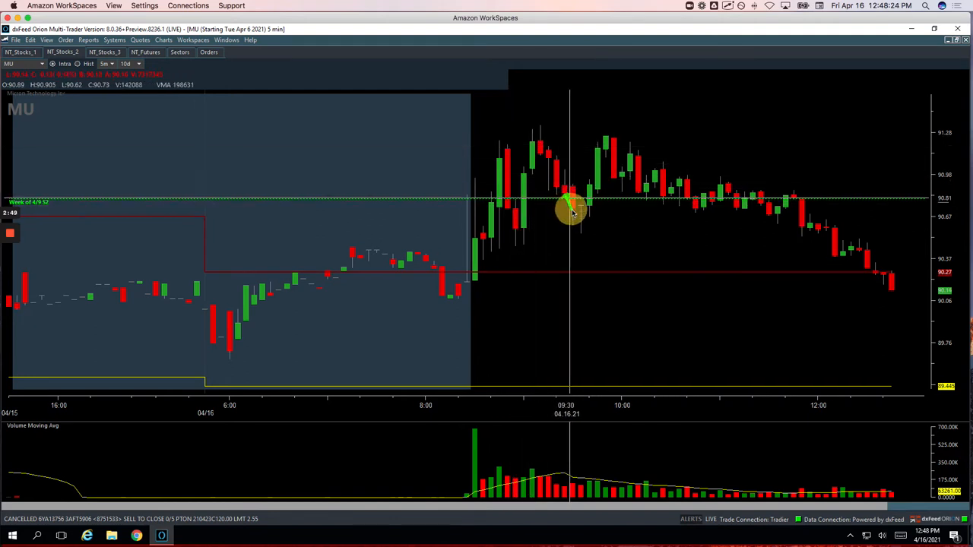
- Trace MU's pullback after its morning high, then bring up the PTON chart
drag(570, 205, 596, 145)
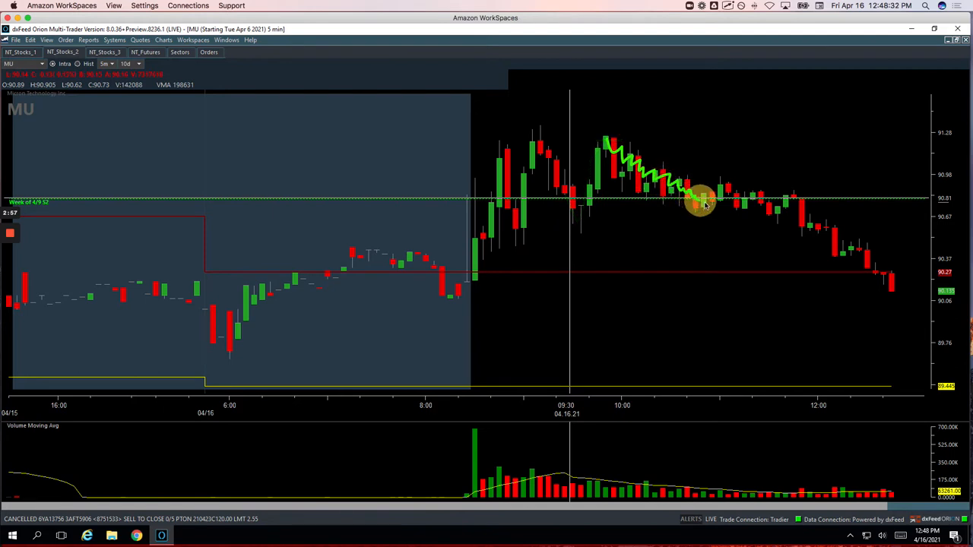
mouse_move(616, 228)
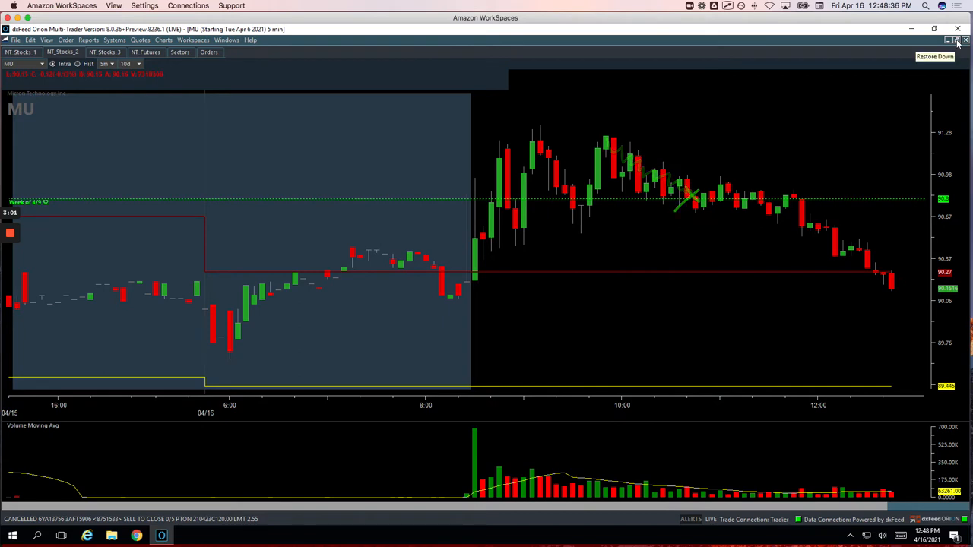
click(948, 39)
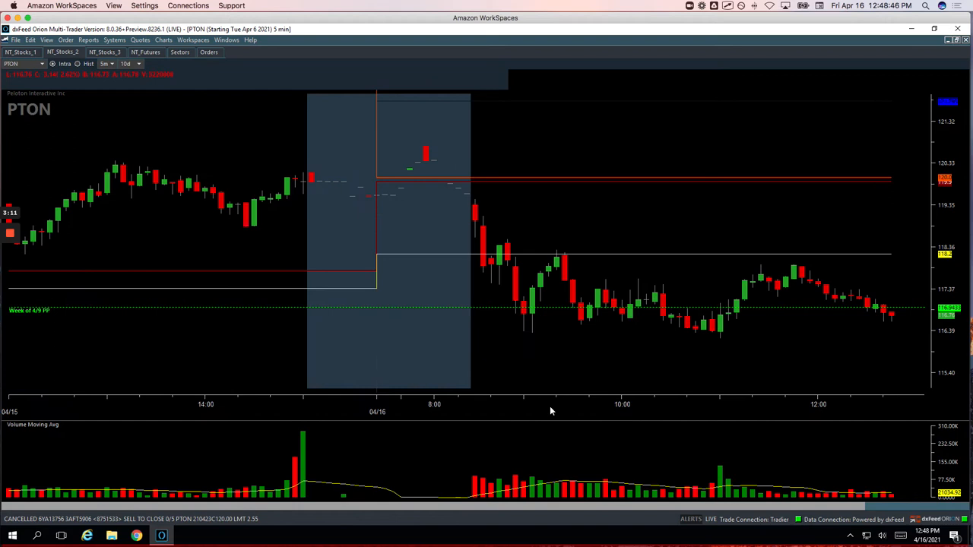
mouse_move(490, 228)
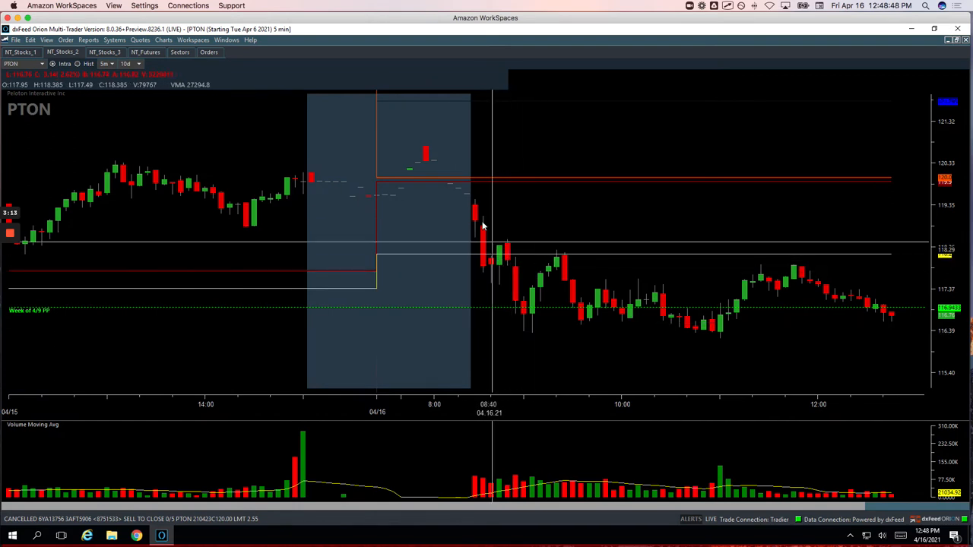
mouse_move(529, 322)
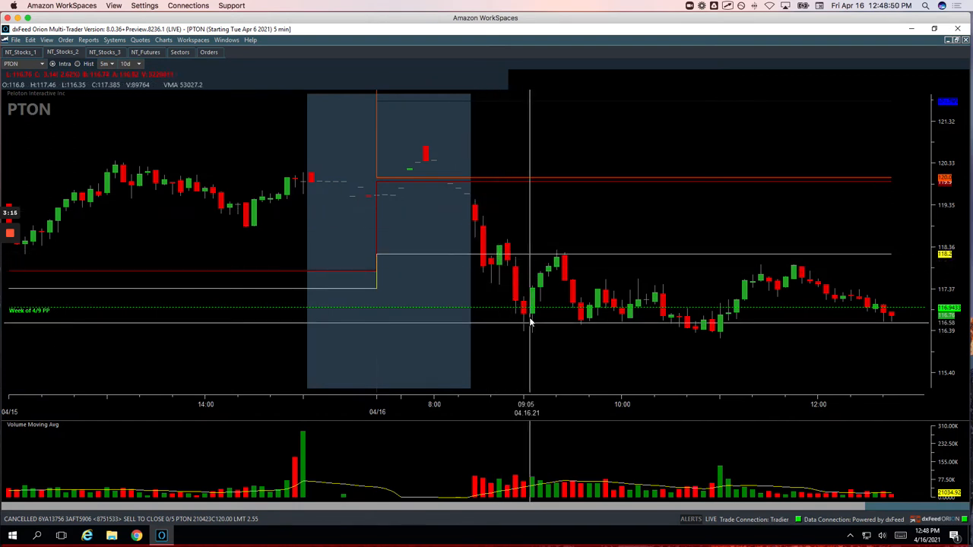
mouse_move(526, 337)
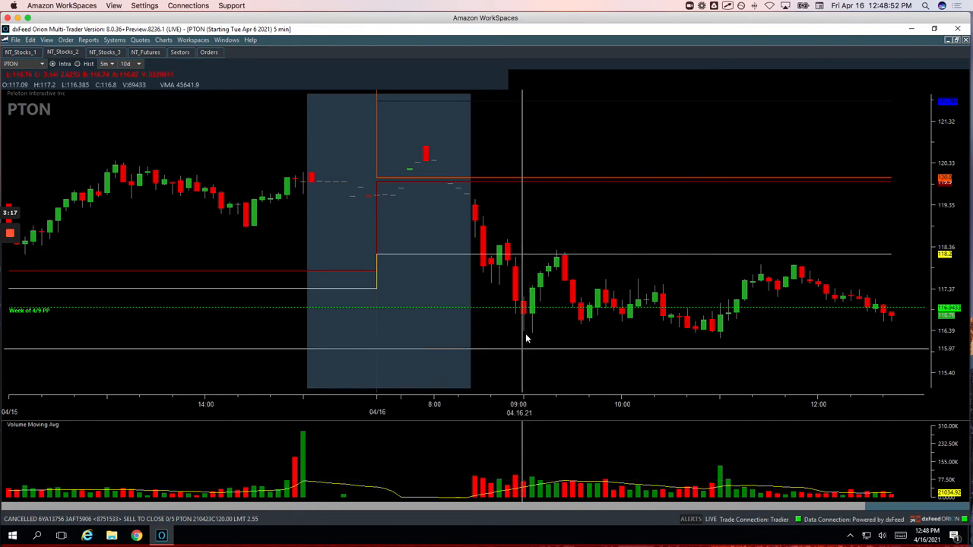
mouse_move(516, 477)
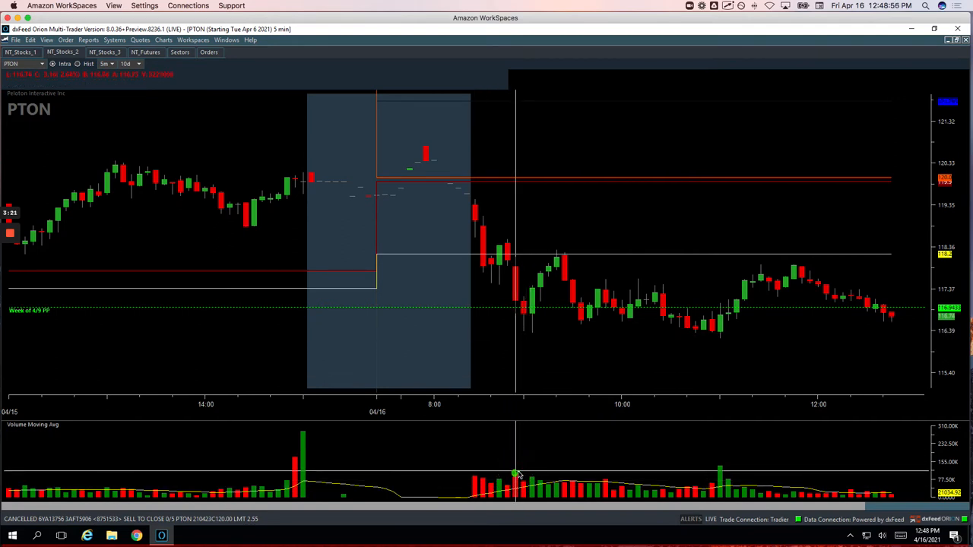
mouse_move(557, 262)
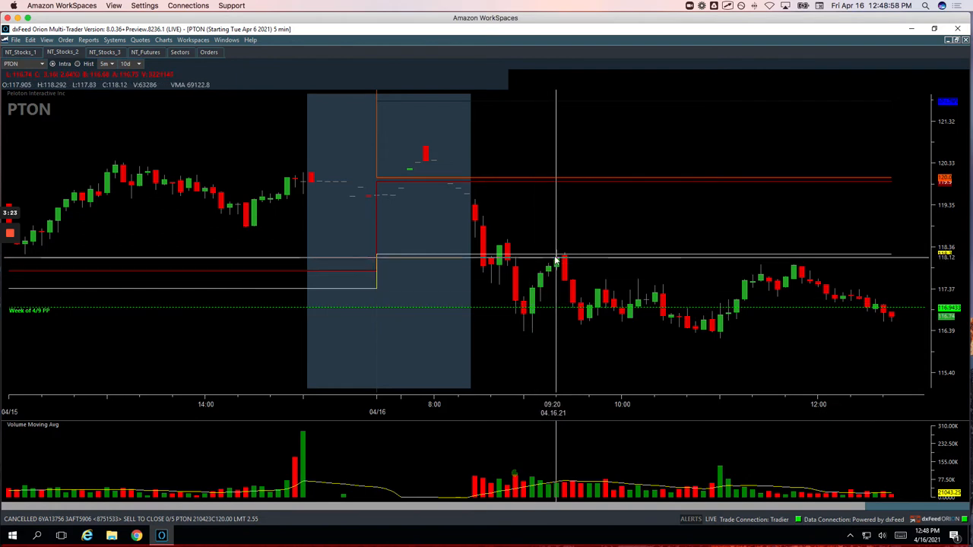
mouse_move(554, 259)
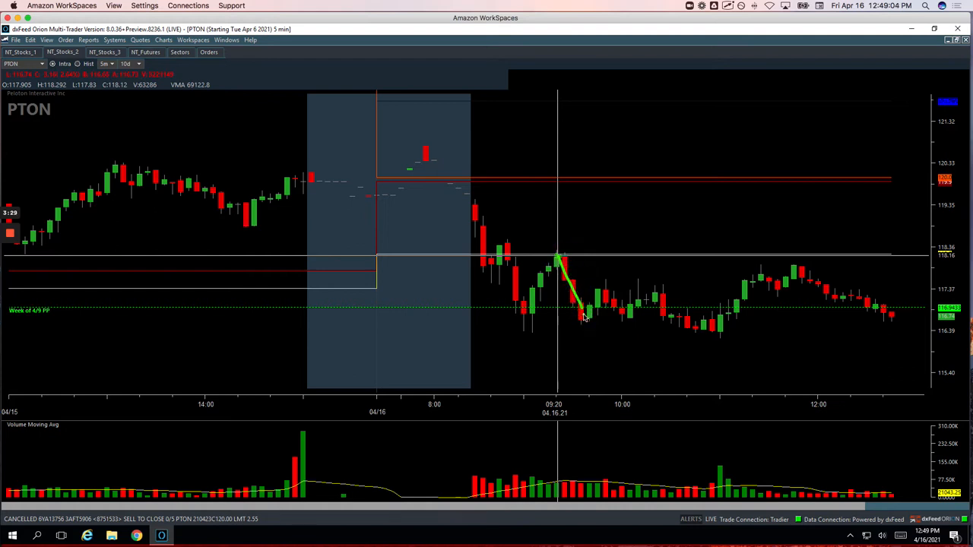
mouse_move(535, 315)
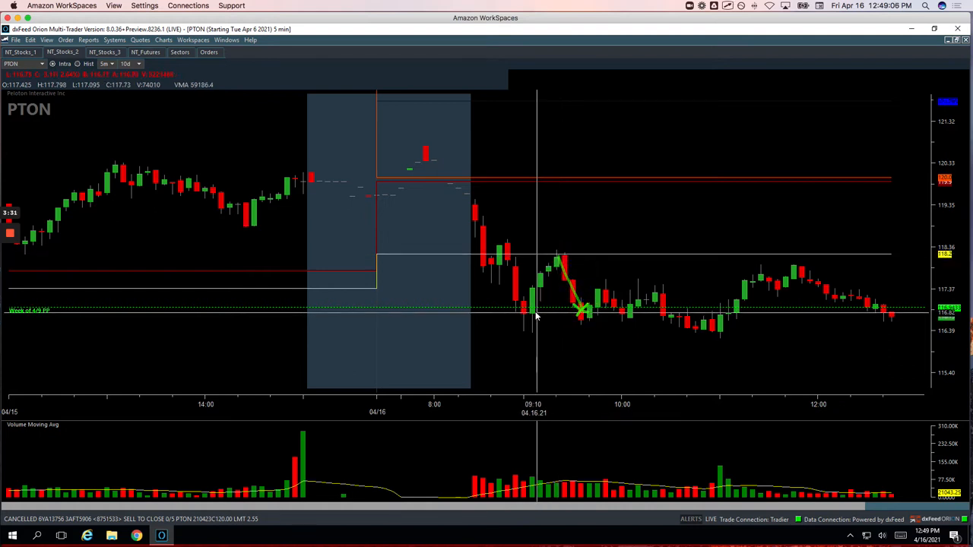
mouse_move(530, 307)
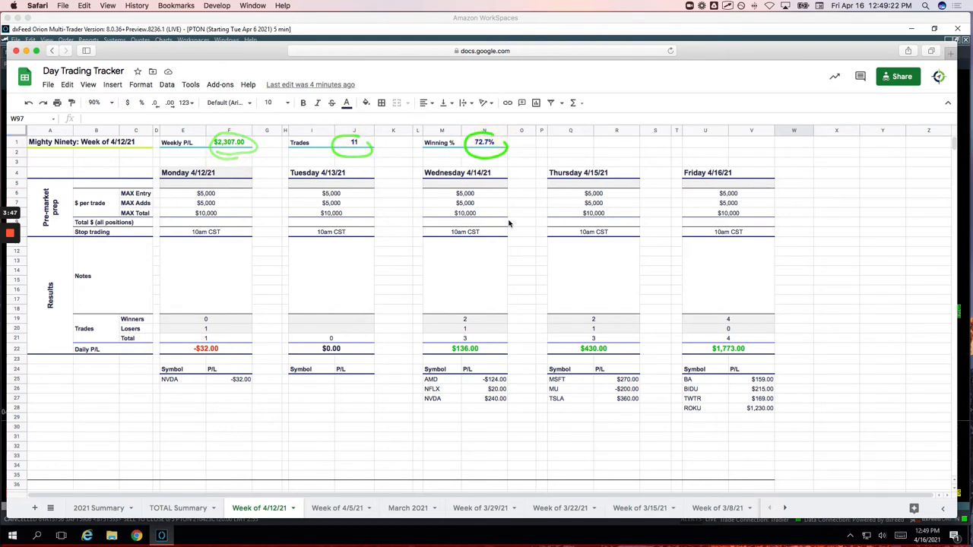
- Scroll through the Week of 4/12/21 sheet's Pairs Trades and Runners sections
scroll(down, 3)
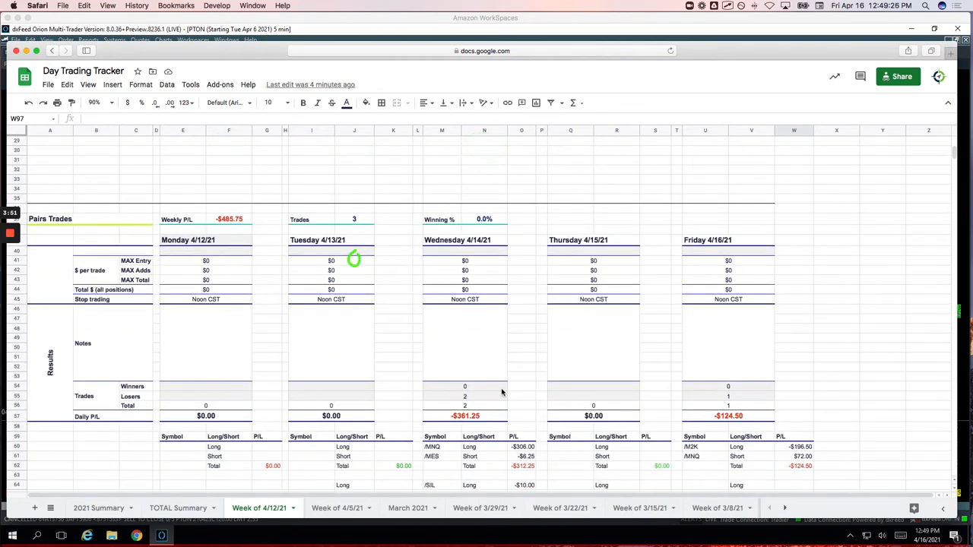
scroll(down, 3)
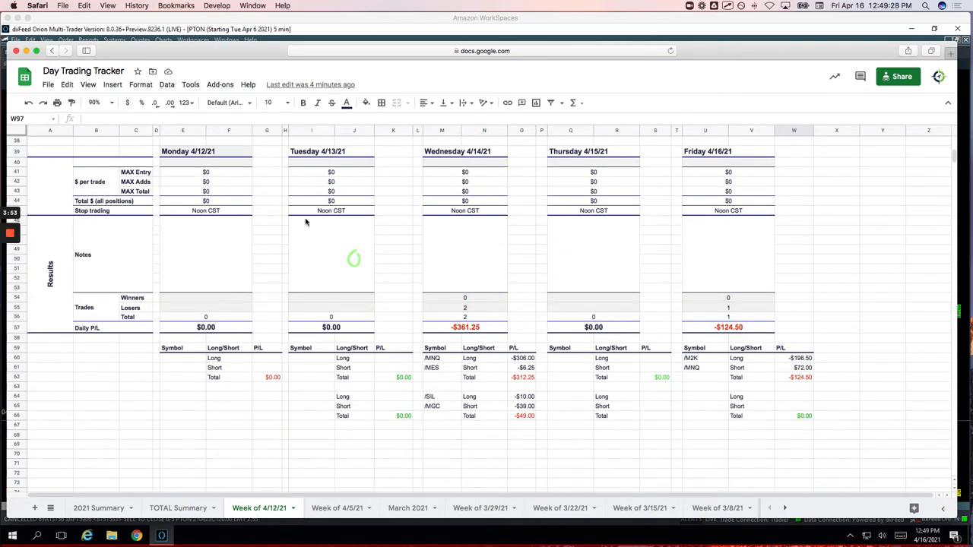
scroll(up, 3)
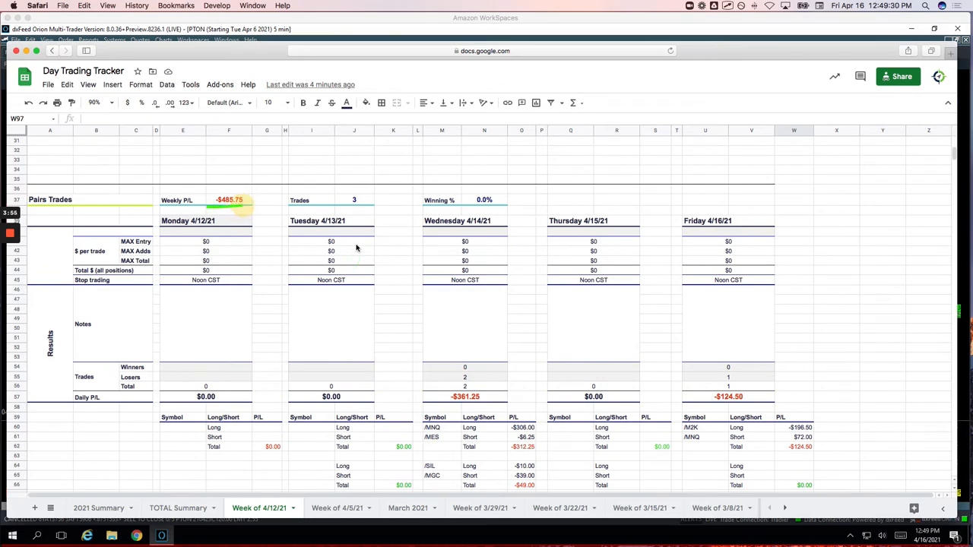
scroll(down, 3)
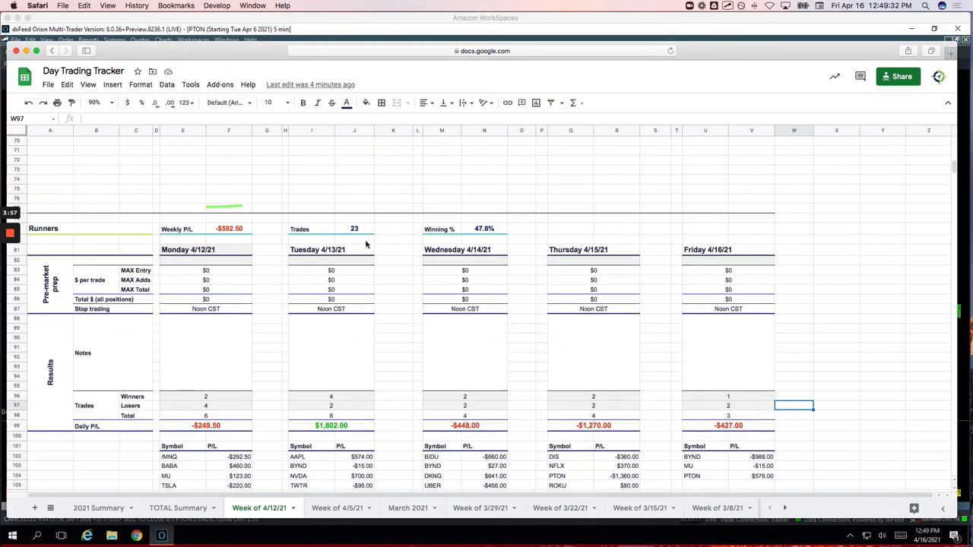
scroll(down, 3)
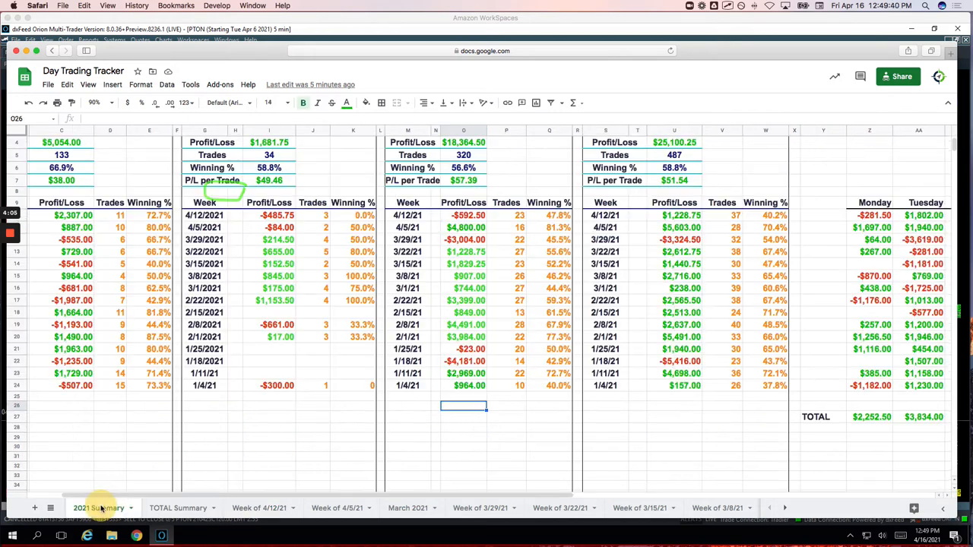
- Scroll the TOTAL Summary sheet to the 2020 weekly P/L rows
scroll(up, 3)
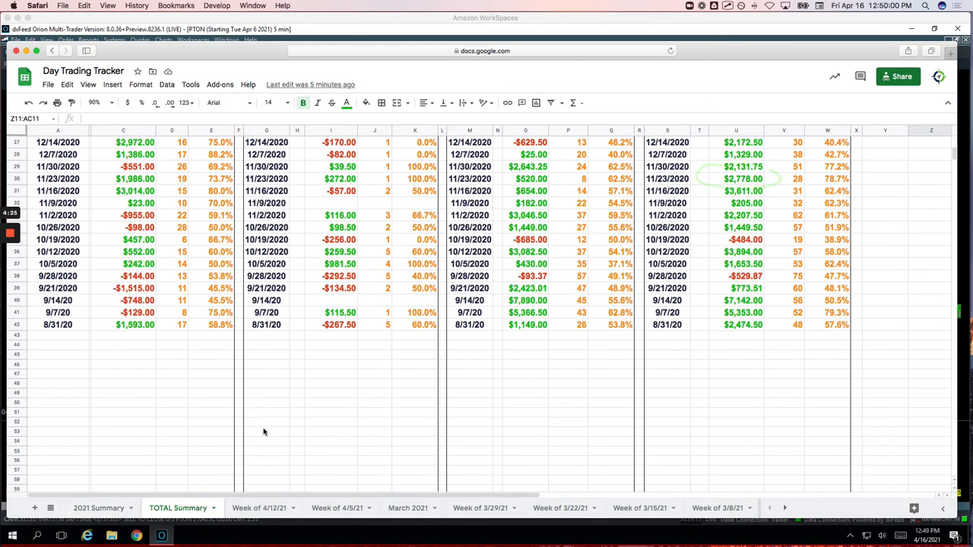
- Scroll the 2021 Summary up to the strategy totals, $25,100.25 across 487 trades
scroll(up, 3)
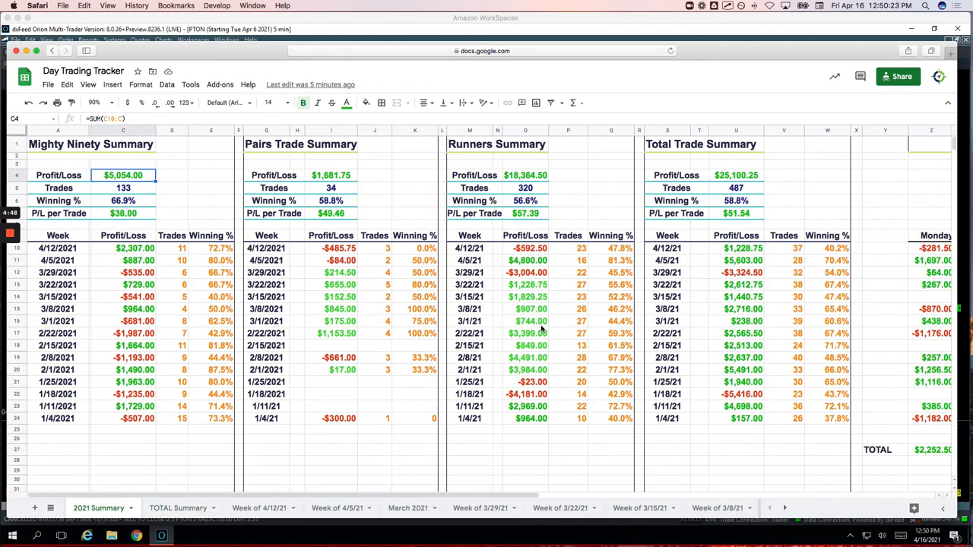
- Scroll right to the P/L by DOW table, Monday $2,252.50 and Friday $3,044.50
scroll(right, 3)
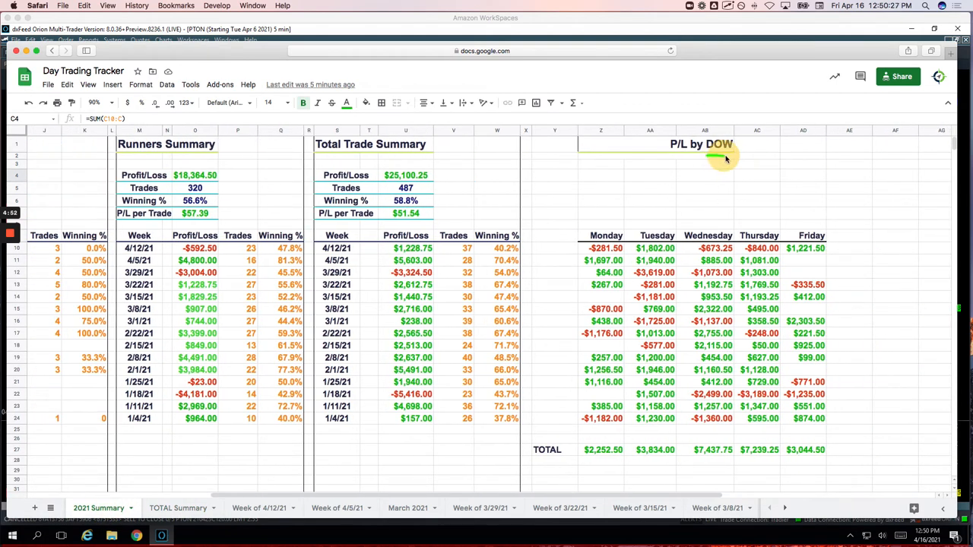
mouse_move(733, 173)
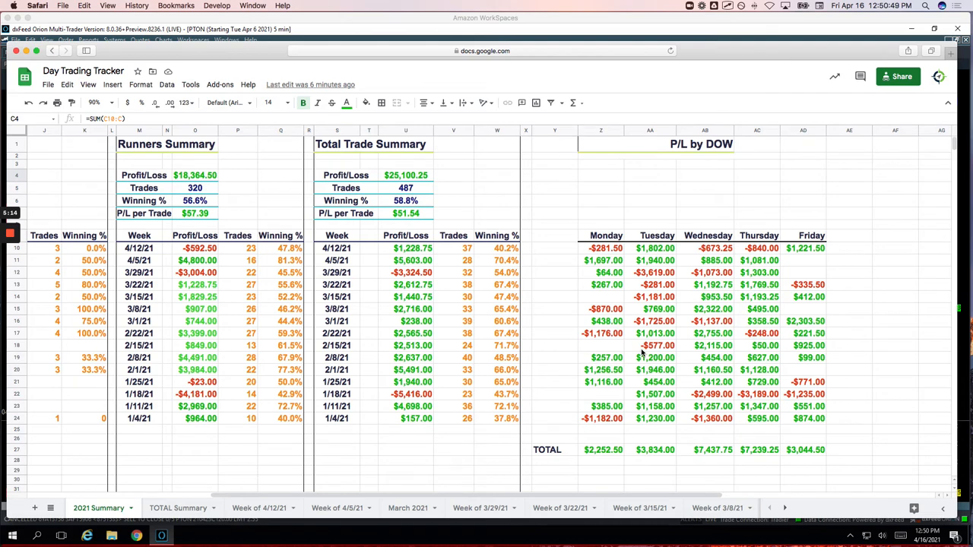
mouse_move(605, 467)
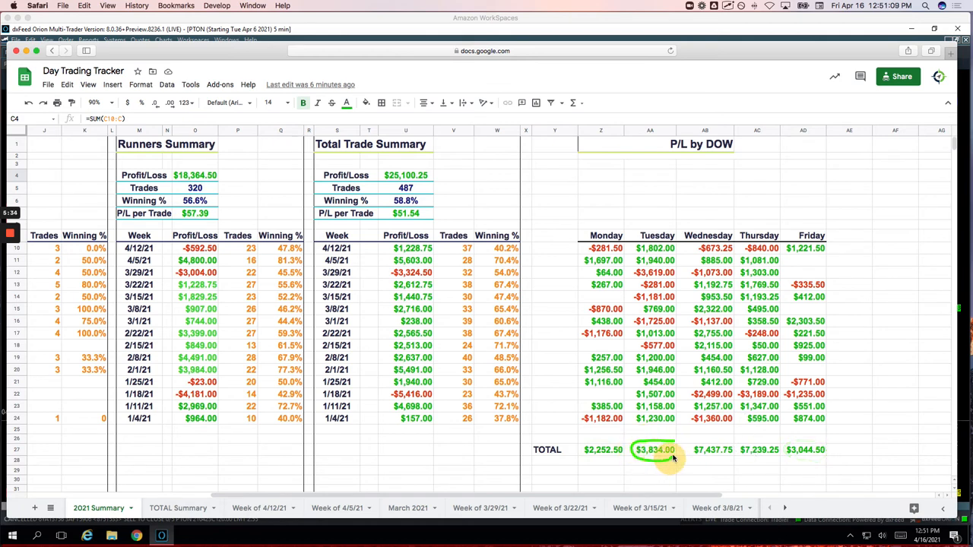
mouse_move(733, 450)
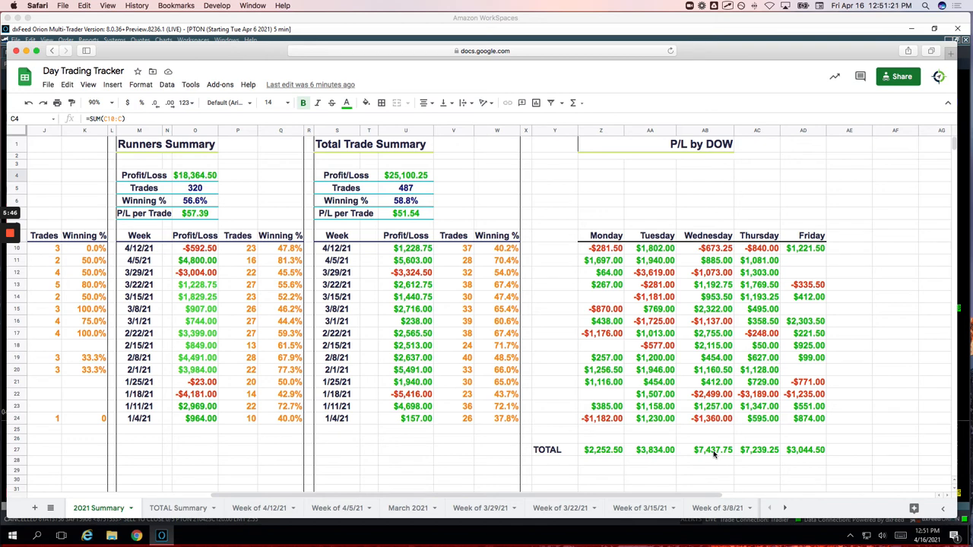
mouse_move(751, 453)
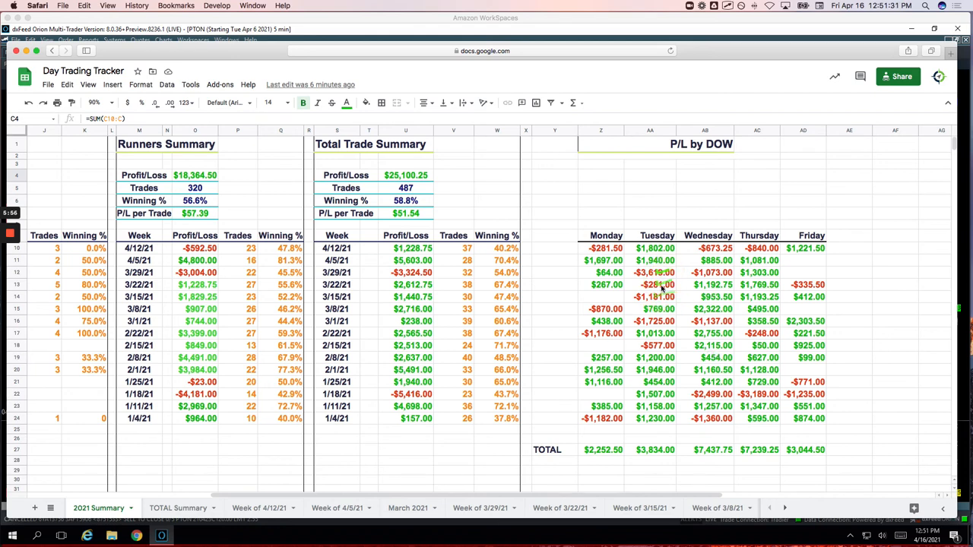
mouse_move(687, 276)
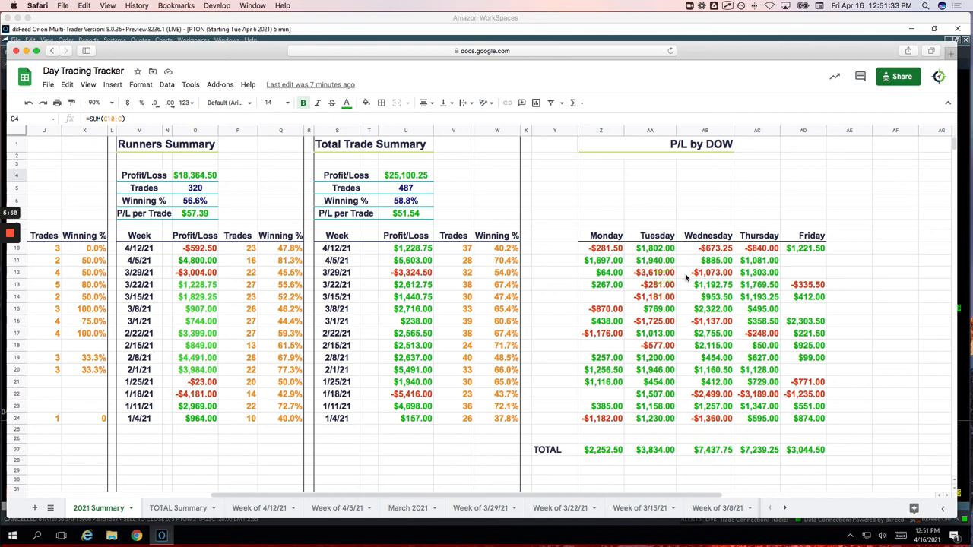
mouse_move(744, 438)
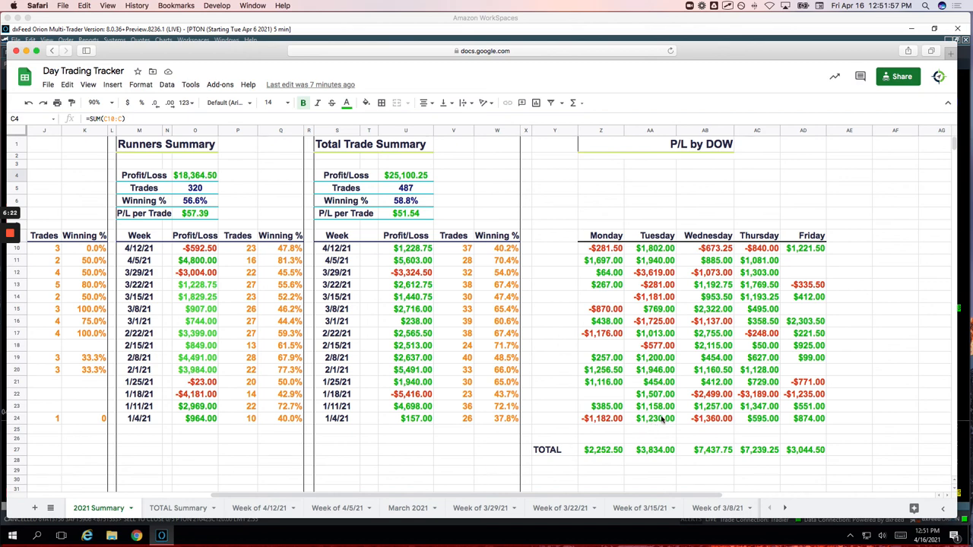
mouse_move(851, 312)
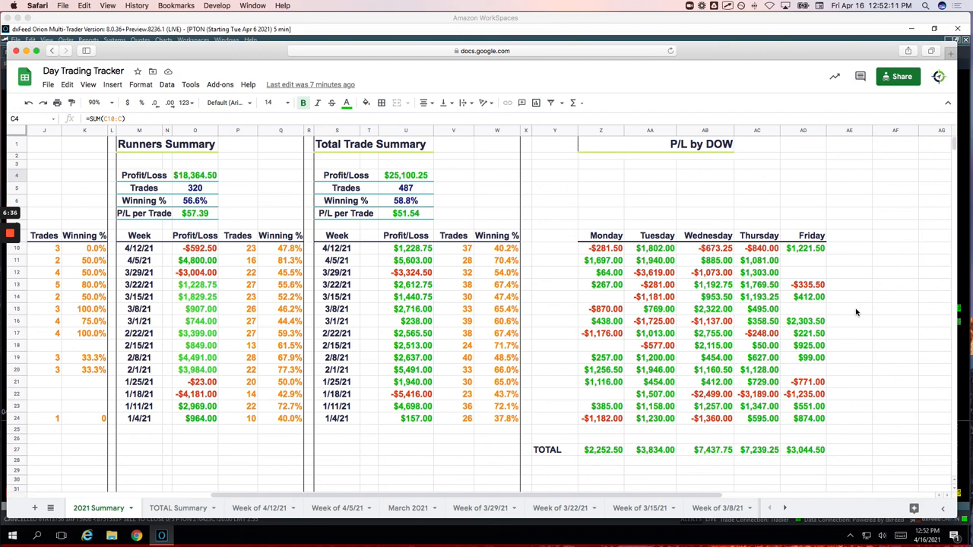
mouse_move(433, 276)
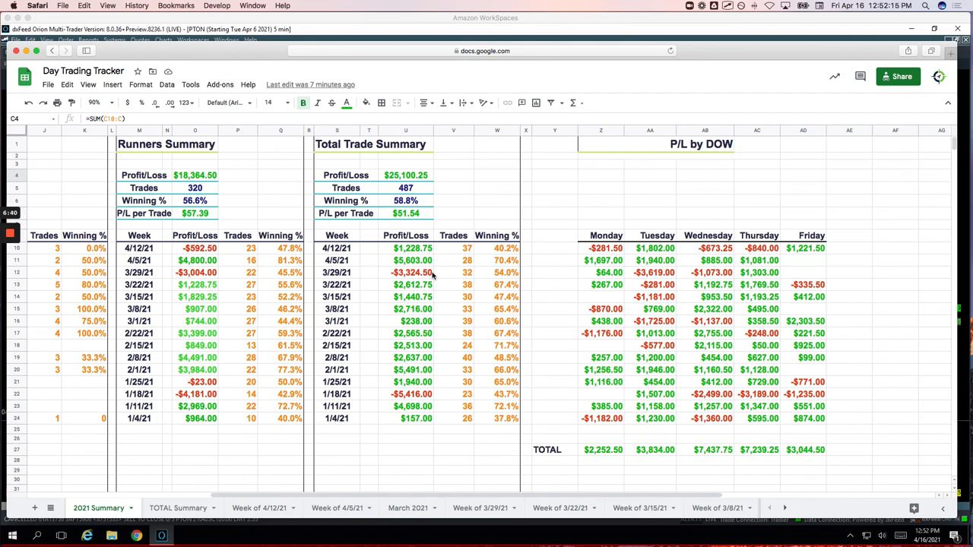